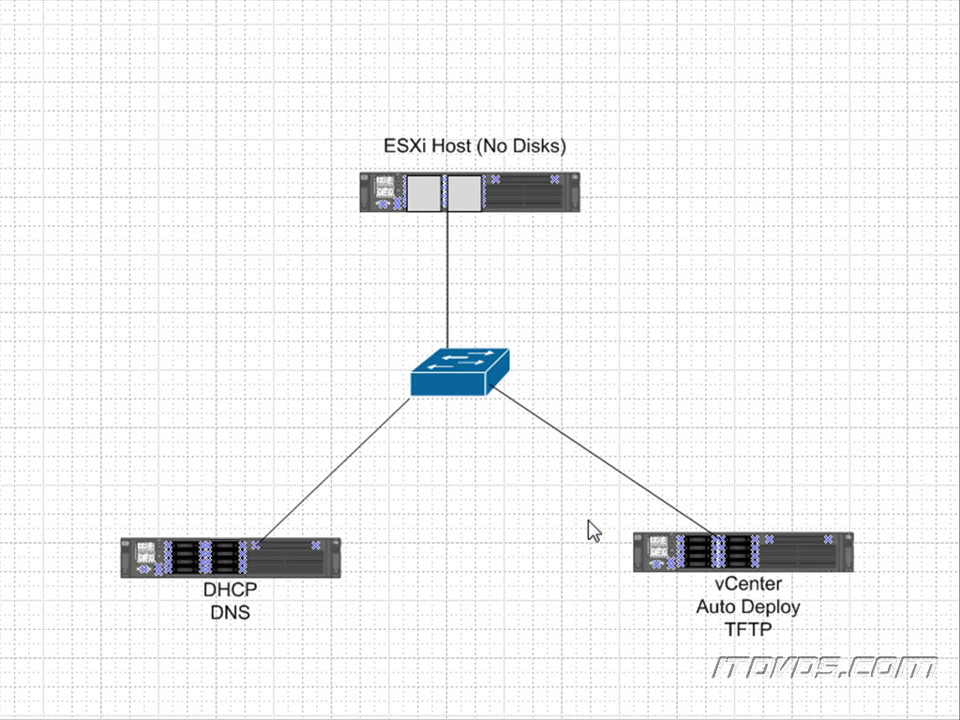
pyautogui.moveTo(503, 494)
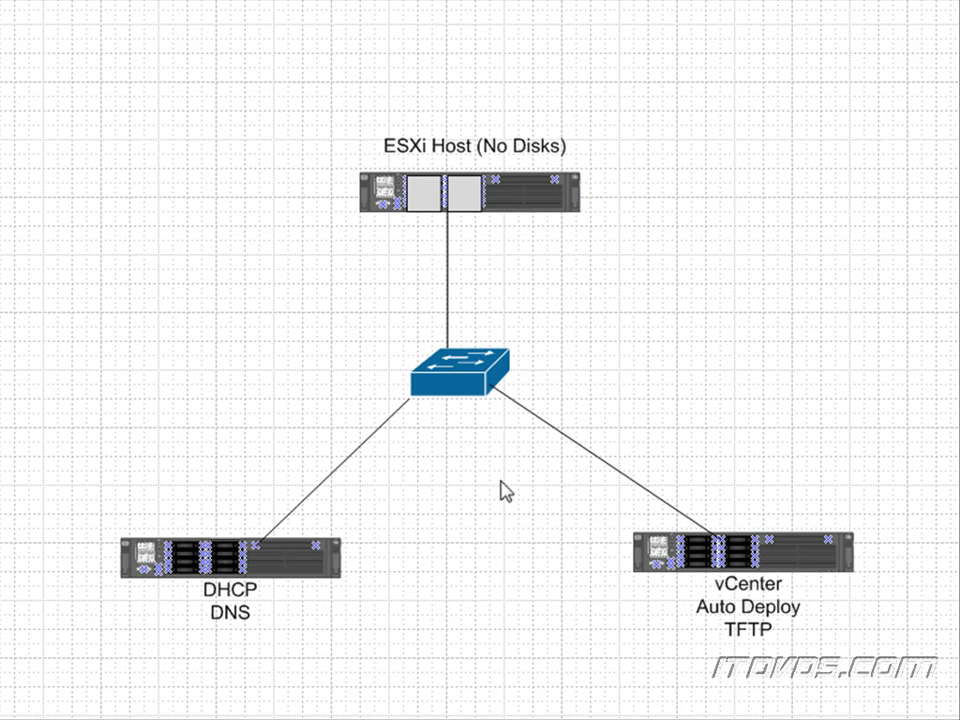
pyautogui.moveTo(431, 152)
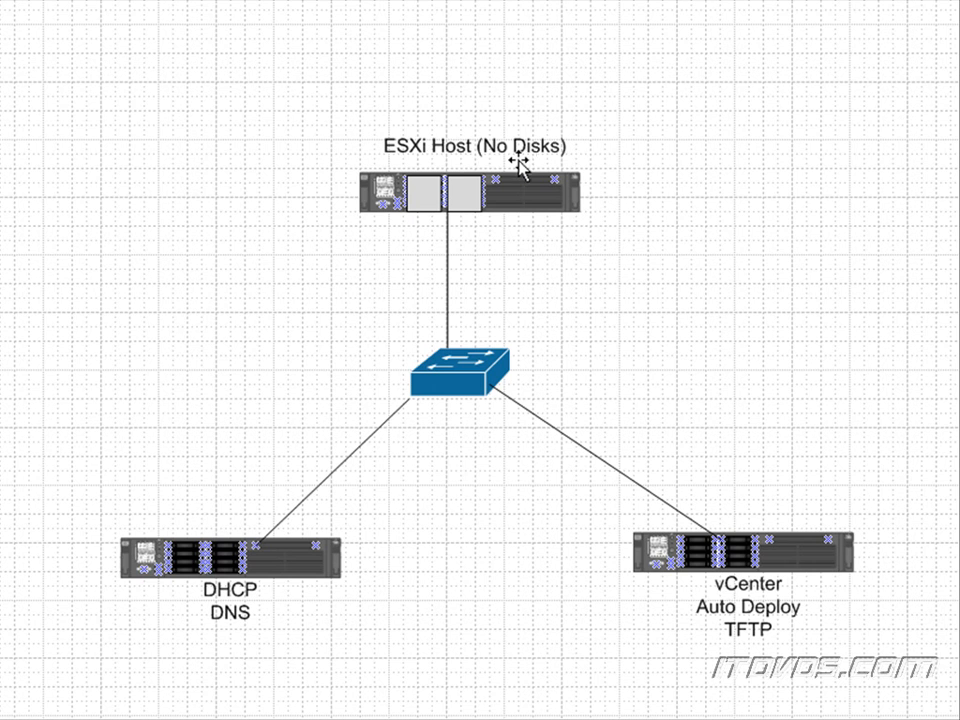
pyautogui.moveTo(441, 218)
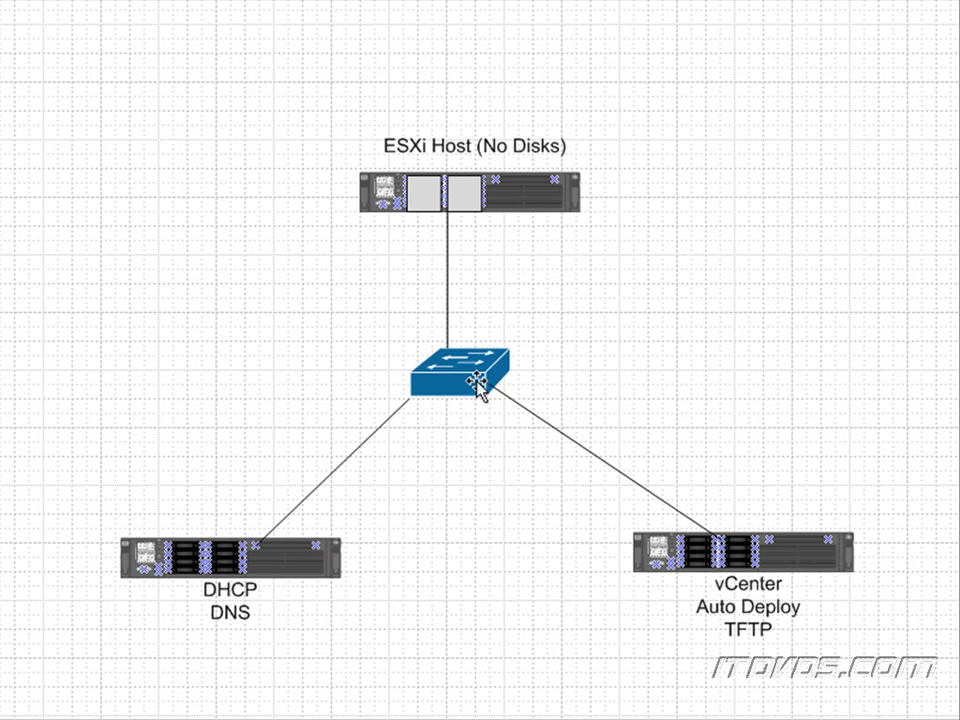
pyautogui.moveTo(242, 592)
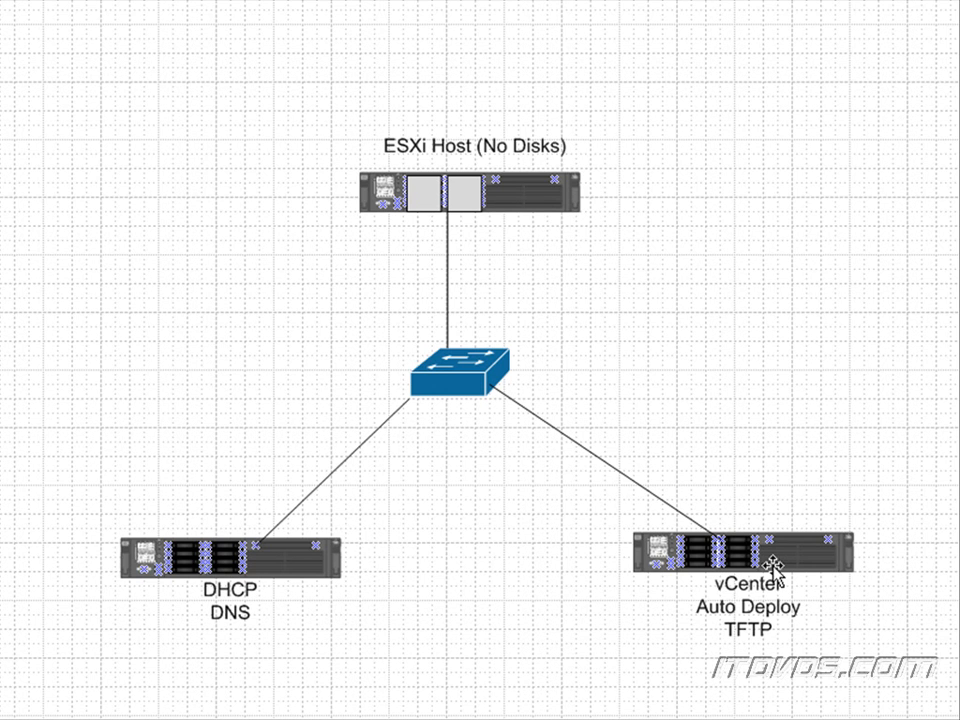
pyautogui.moveTo(738, 610)
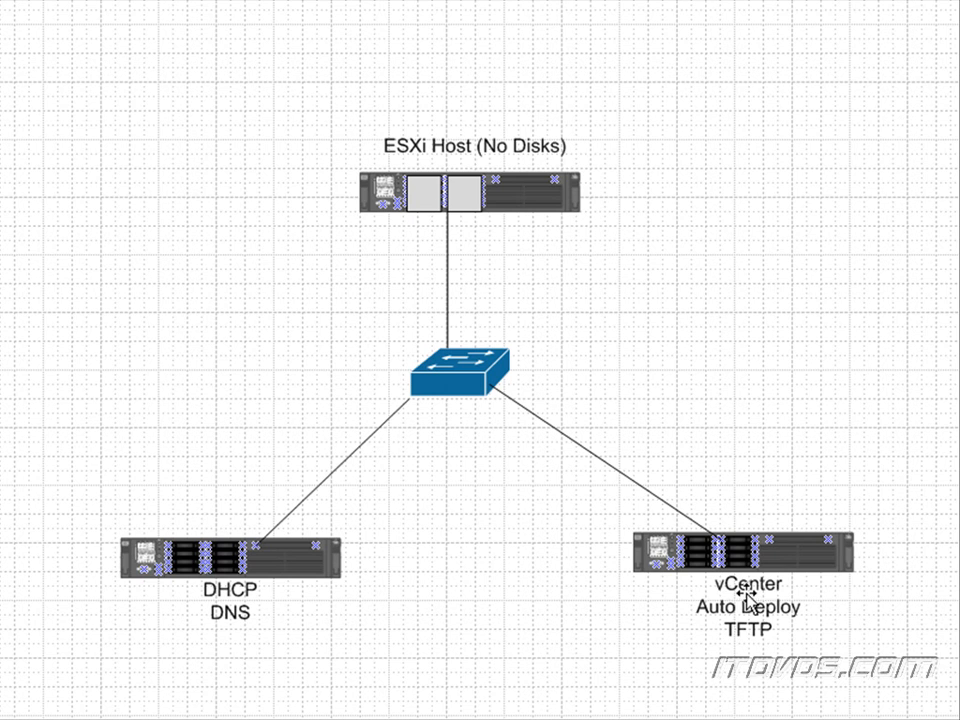
pyautogui.moveTo(735, 644)
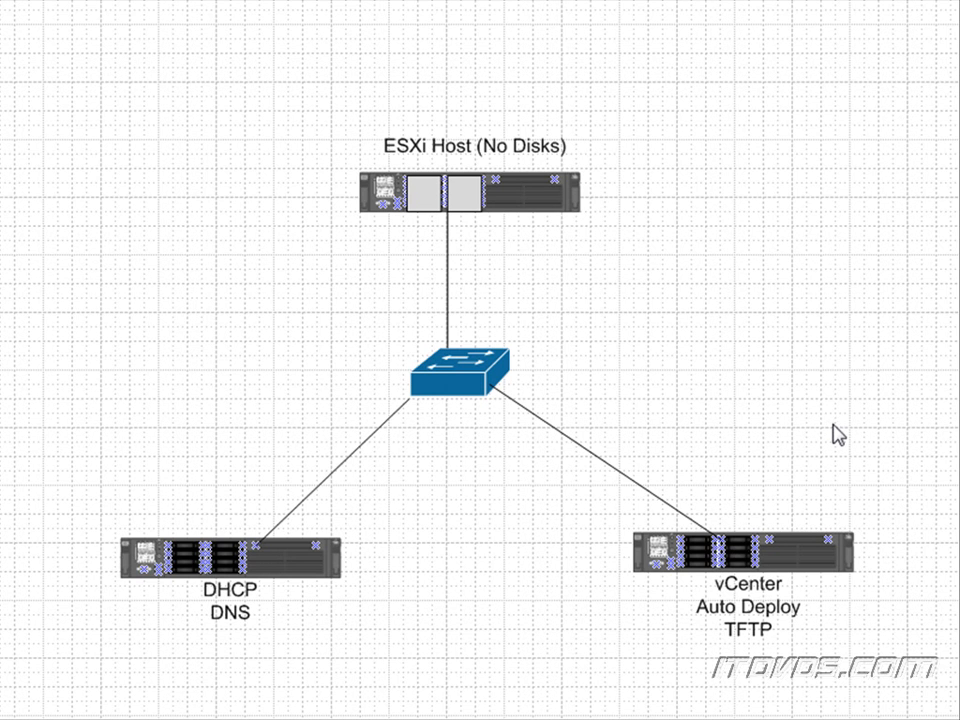
pyautogui.moveTo(821, 301)
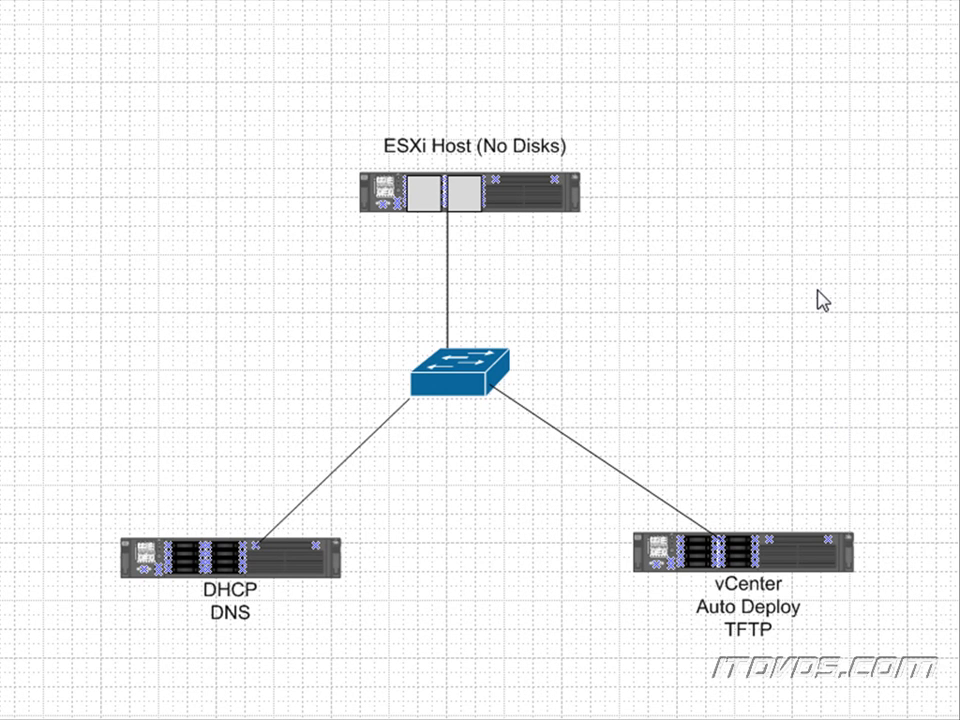
pyautogui.moveTo(461, 196)
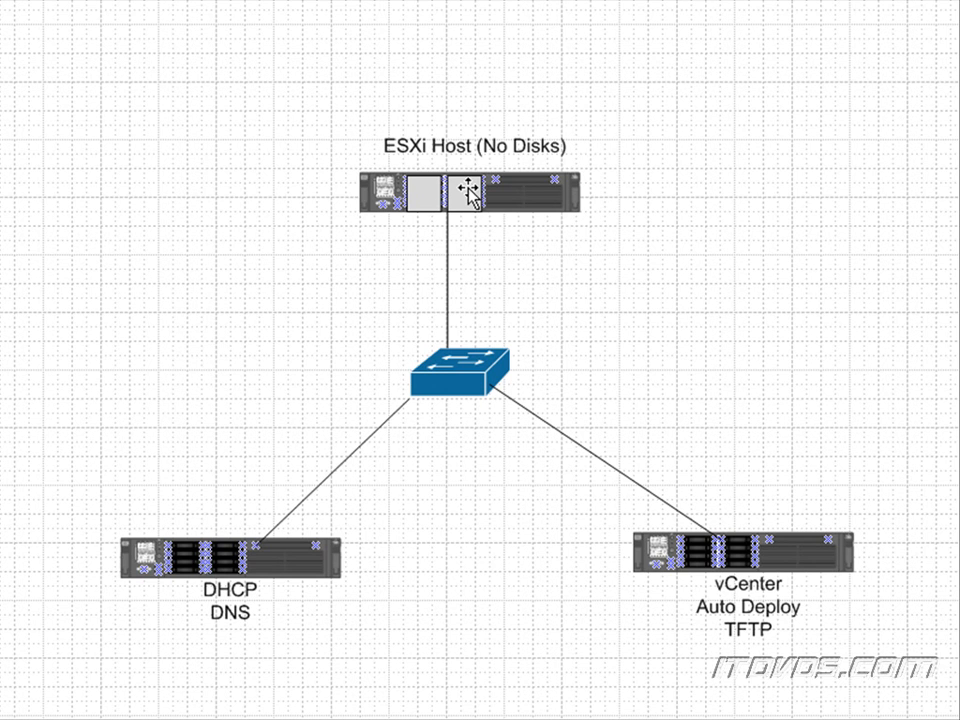
pyautogui.moveTo(484, 250)
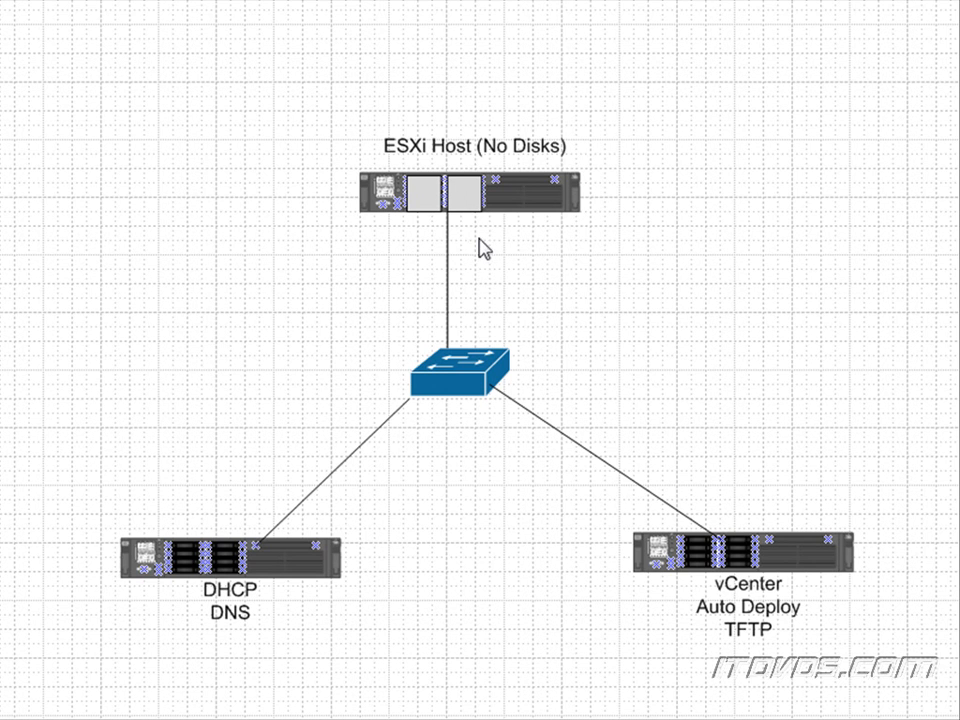
pyautogui.moveTo(471, 229)
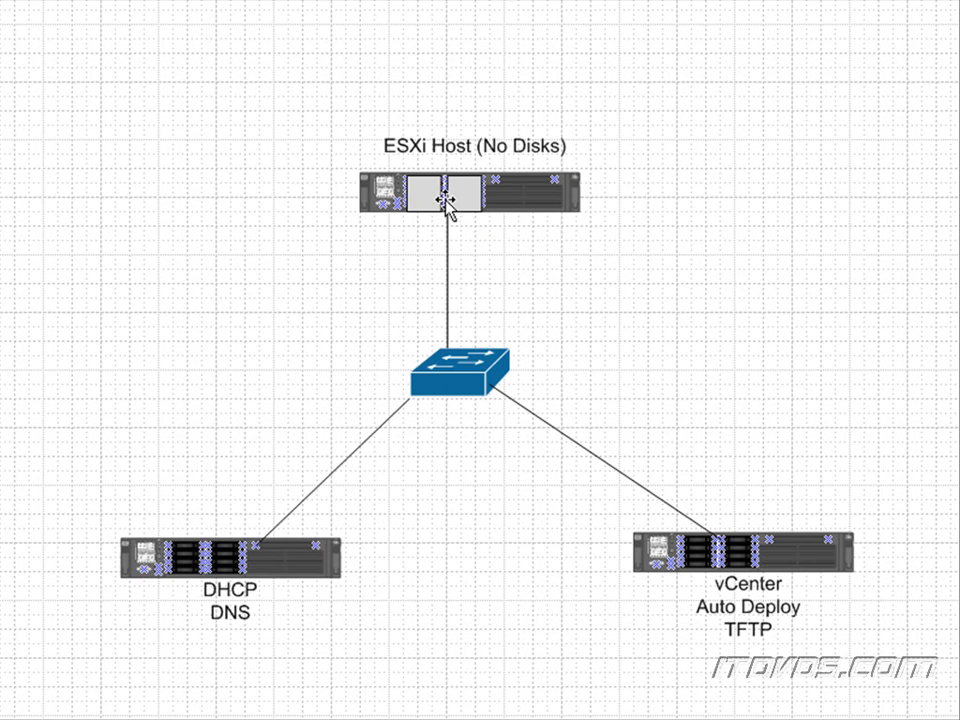
pyautogui.moveTo(247, 568)
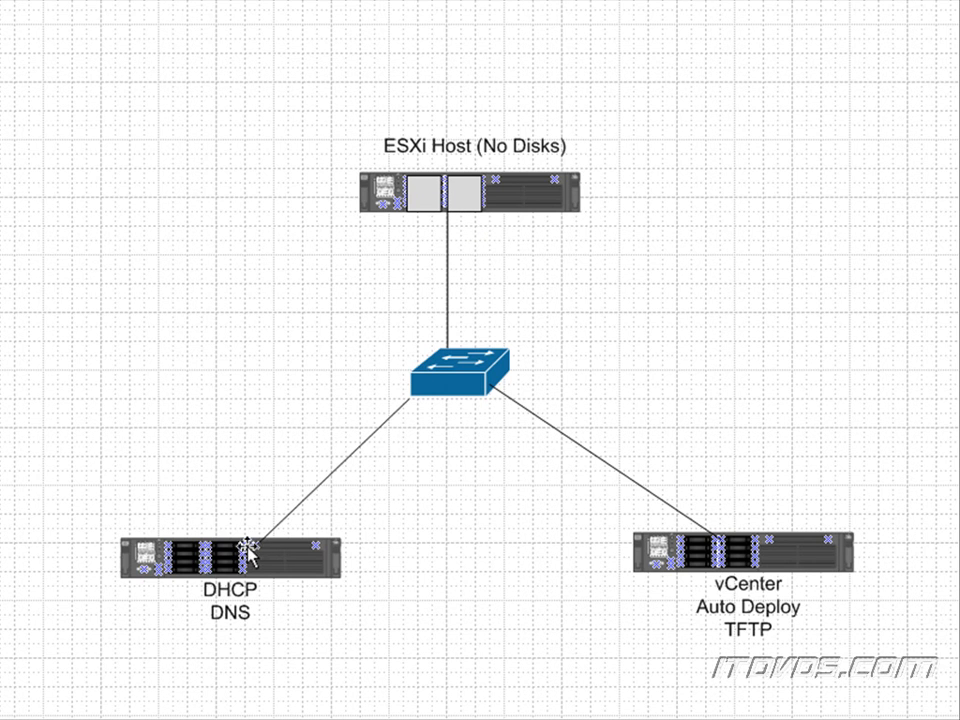
pyautogui.moveTo(405, 350)
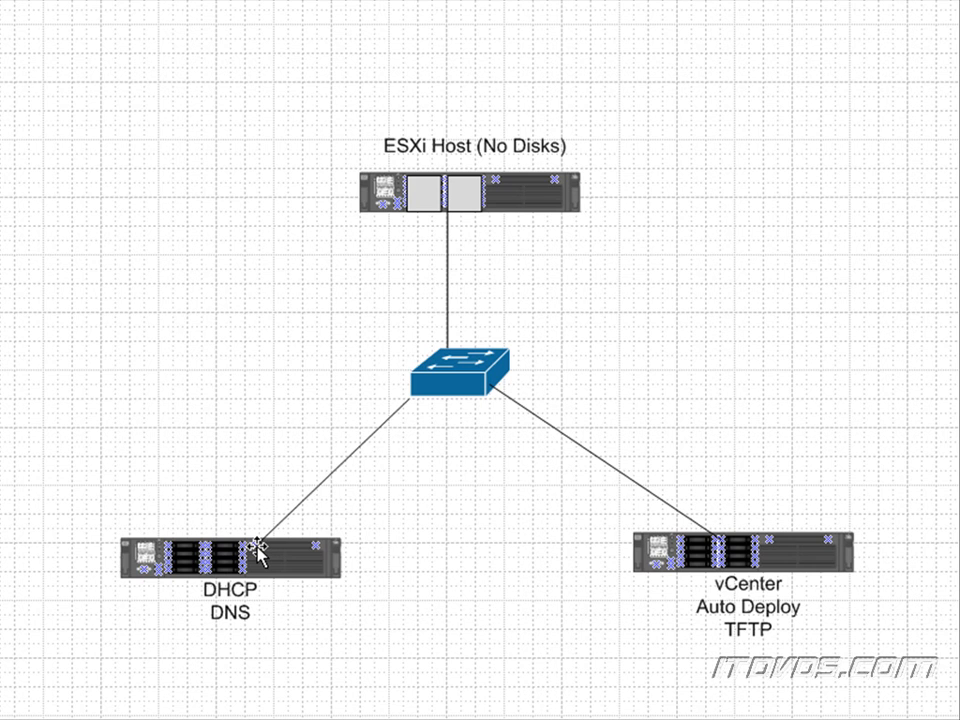
pyautogui.moveTo(455, 205)
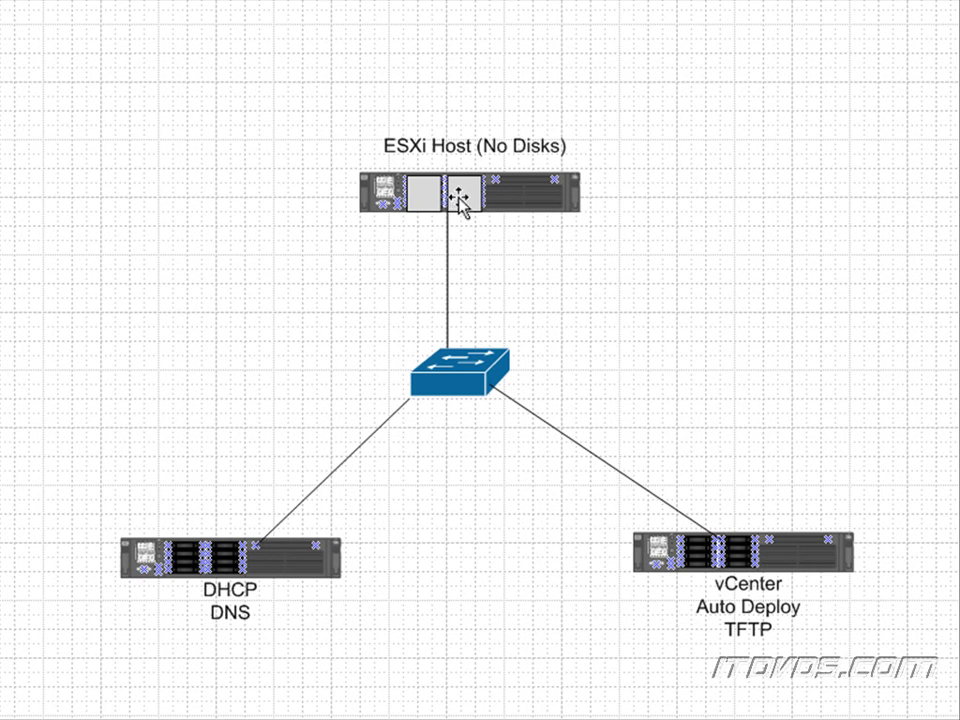
pyautogui.moveTo(228, 567)
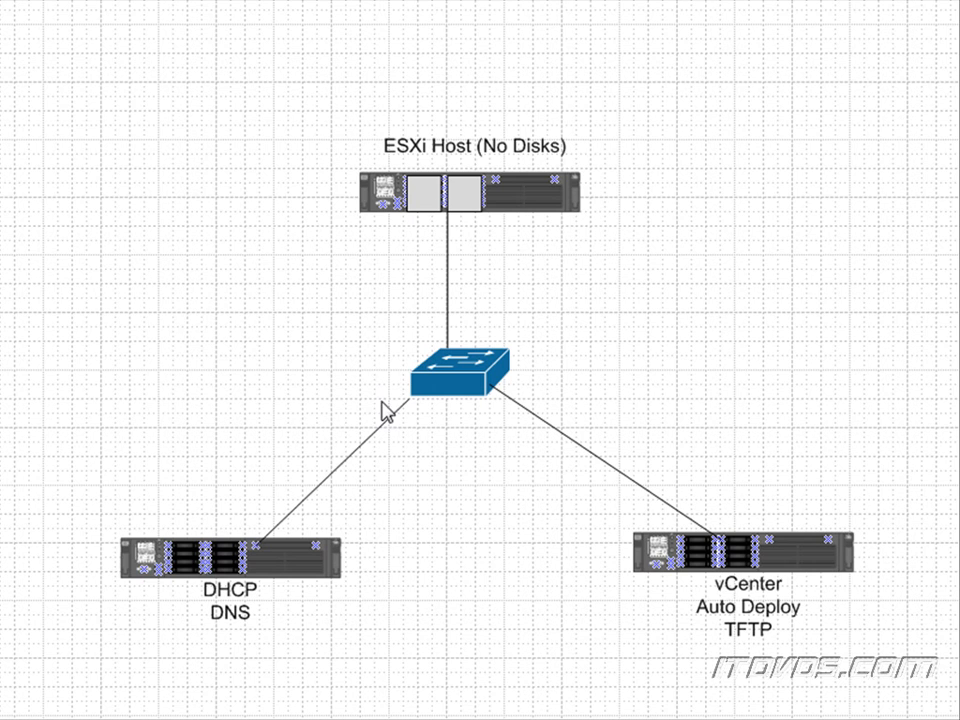
pyautogui.moveTo(469, 248)
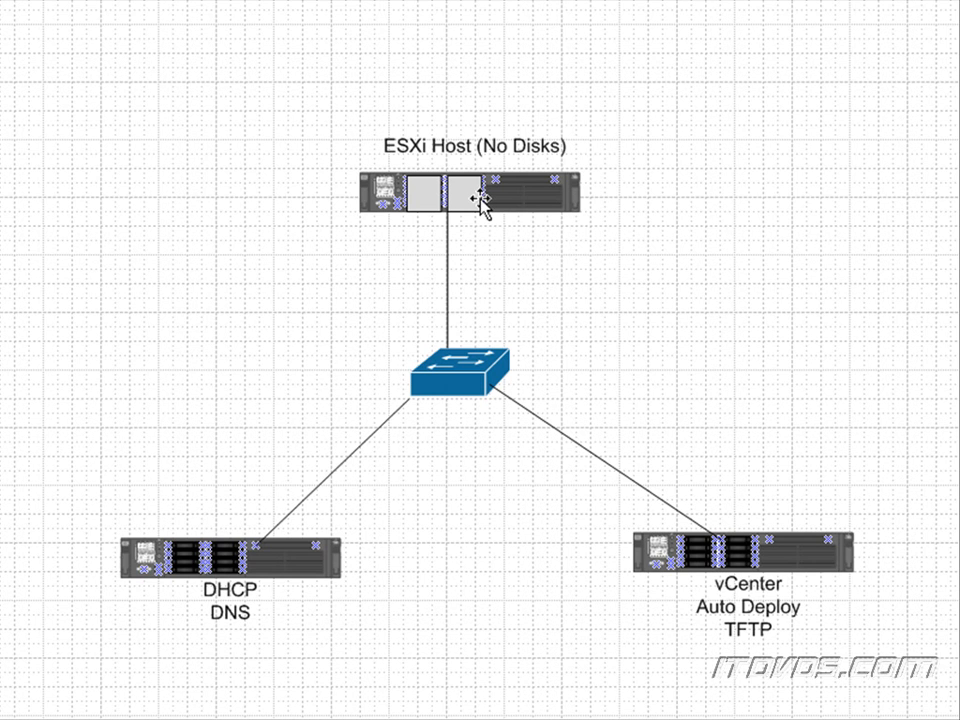
pyautogui.moveTo(462, 197)
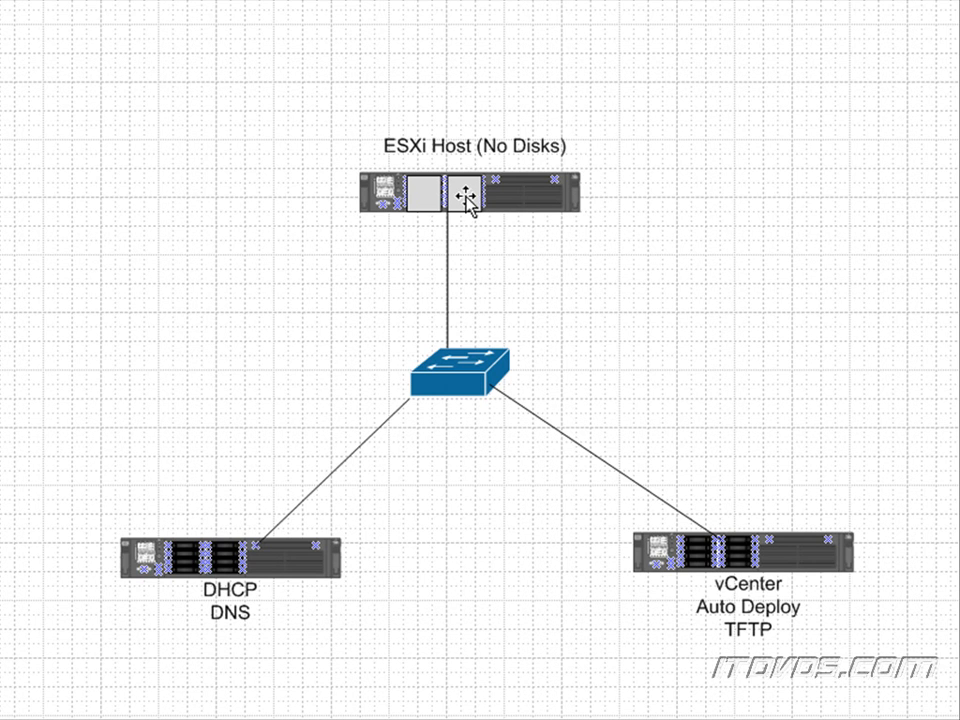
pyautogui.moveTo(634, 534)
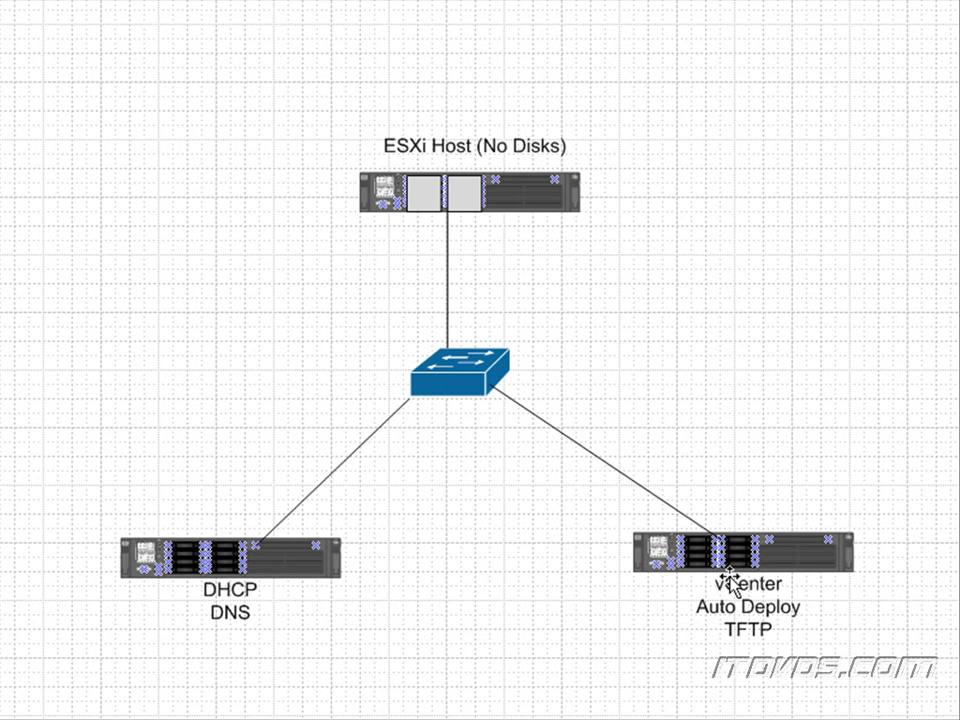
pyautogui.moveTo(733, 564)
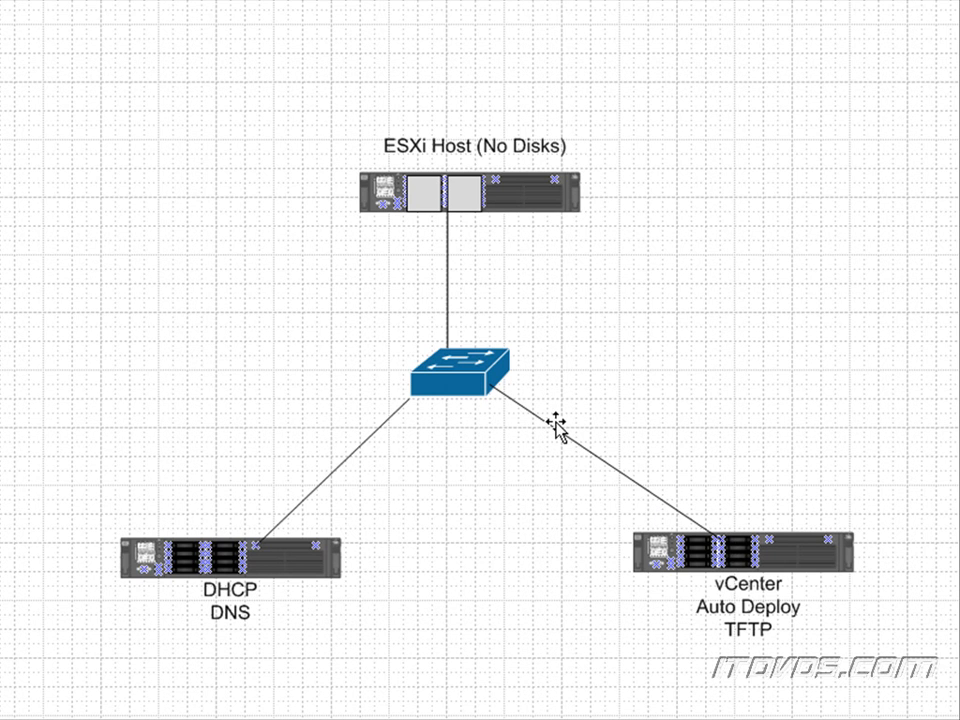
pyautogui.moveTo(487, 282)
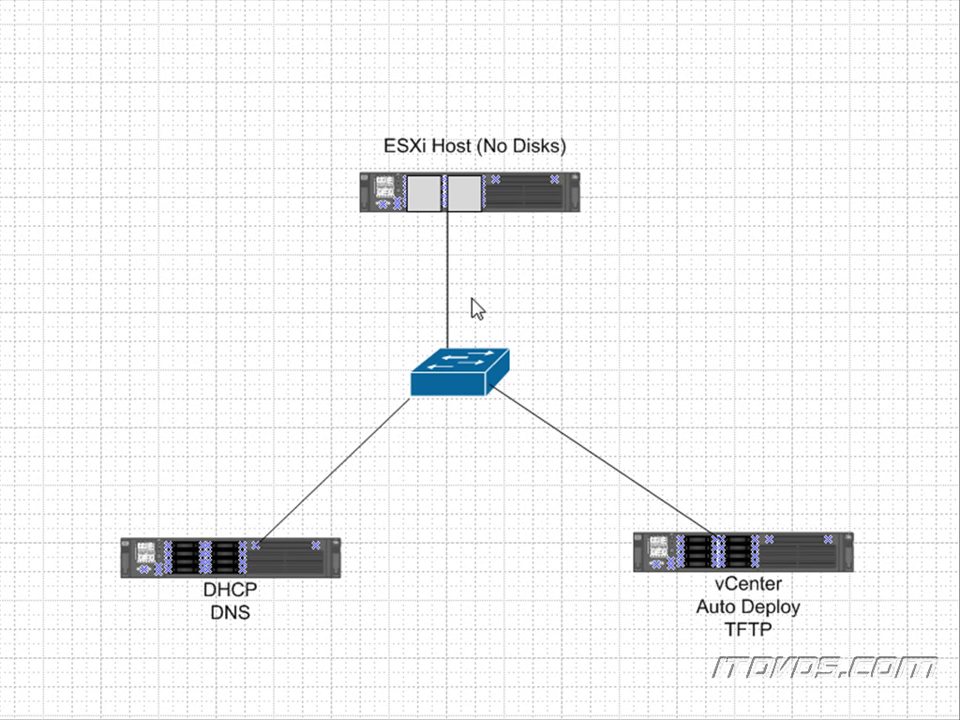
pyautogui.moveTo(463, 196)
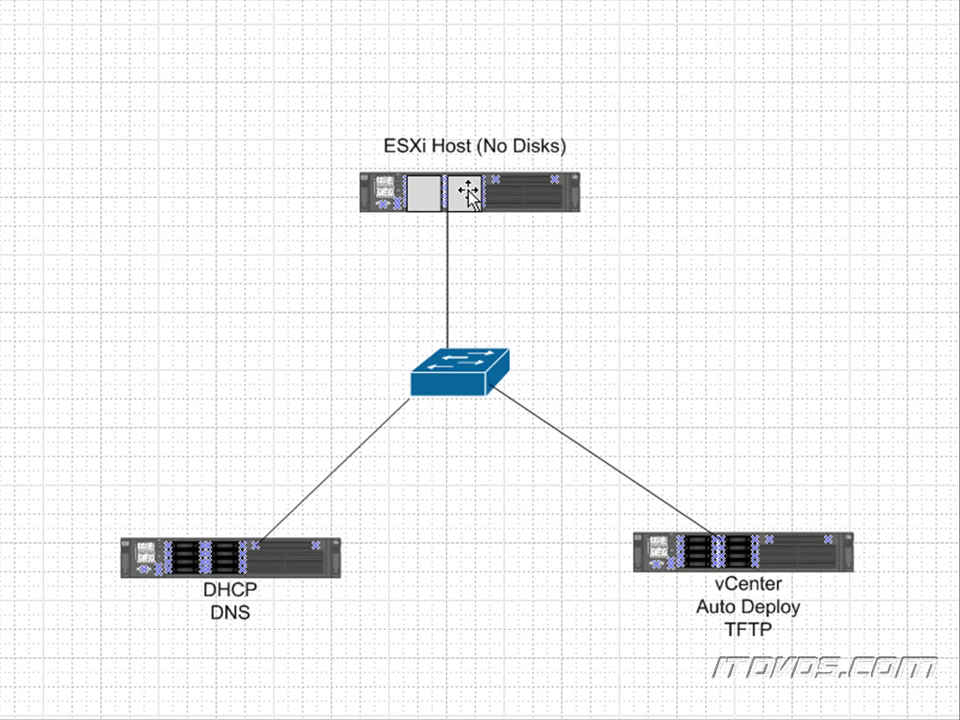
pyautogui.moveTo(467, 200)
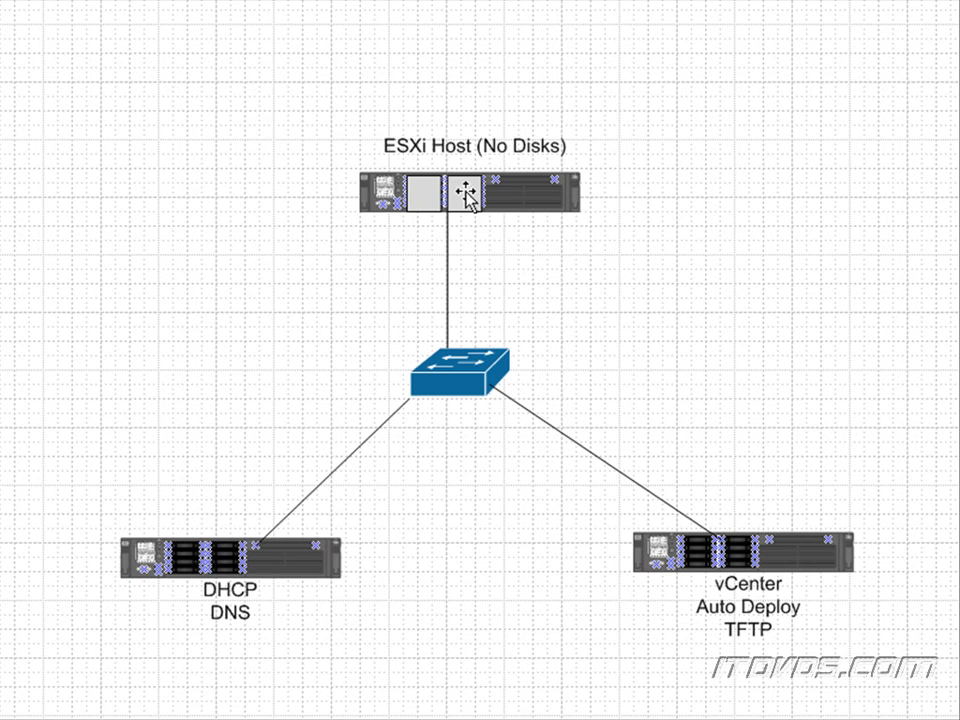
pyautogui.moveTo(455, 205)
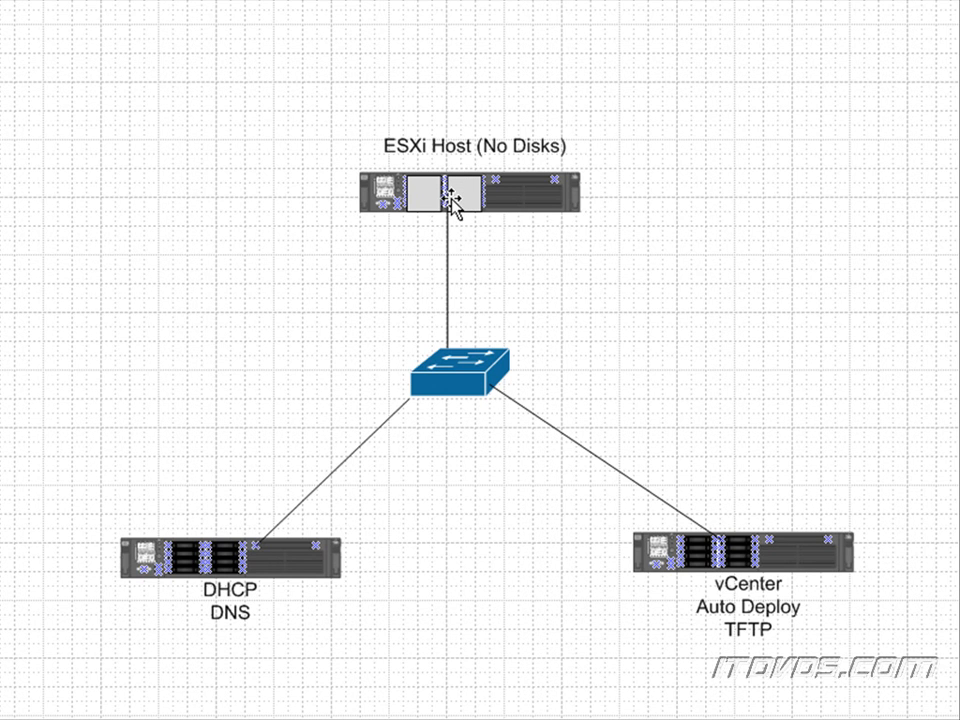
pyautogui.moveTo(752, 568)
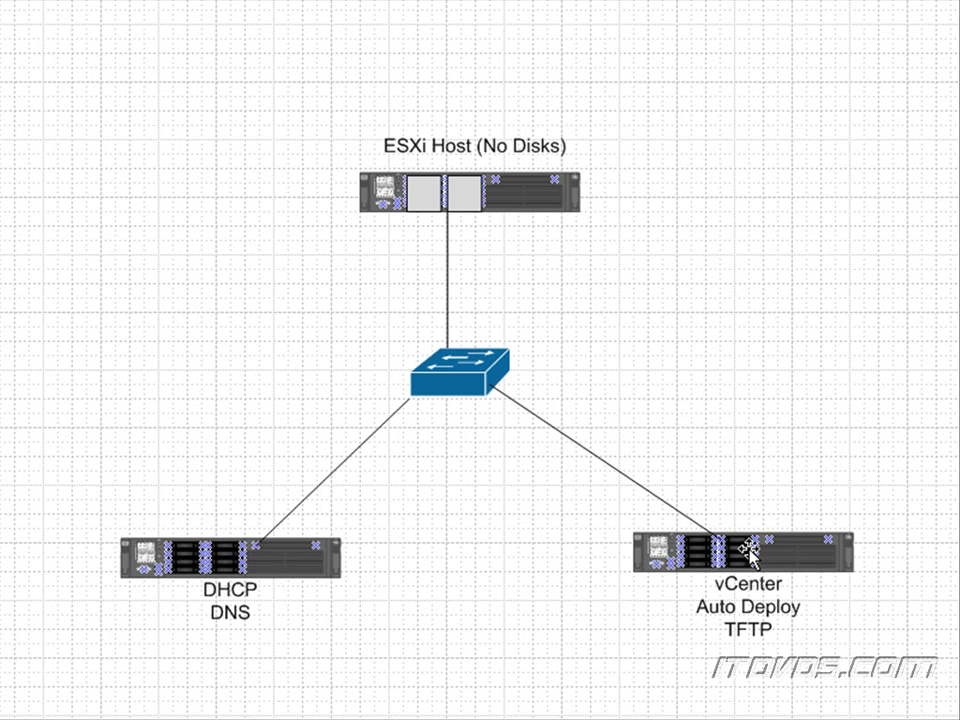
pyautogui.moveTo(686, 441)
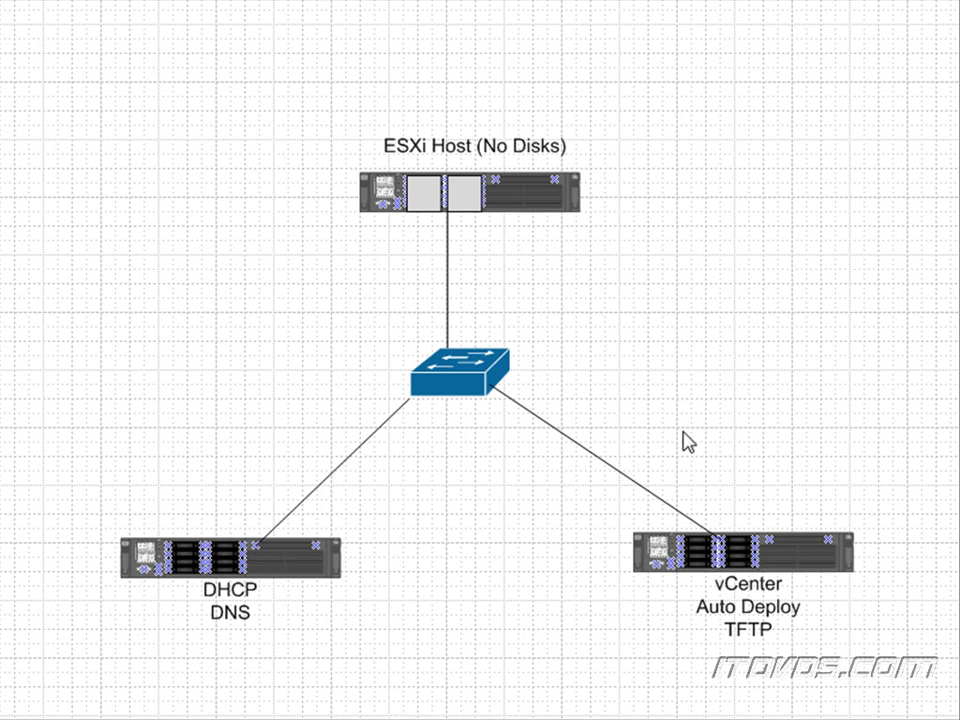
pyautogui.moveTo(733, 580)
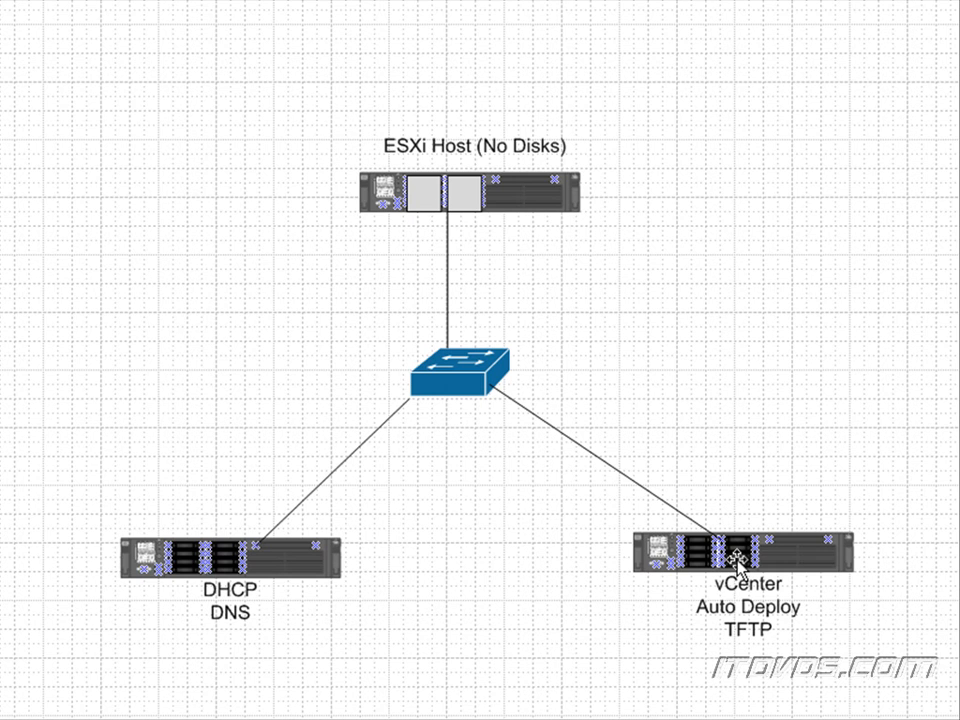
pyautogui.moveTo(742, 565)
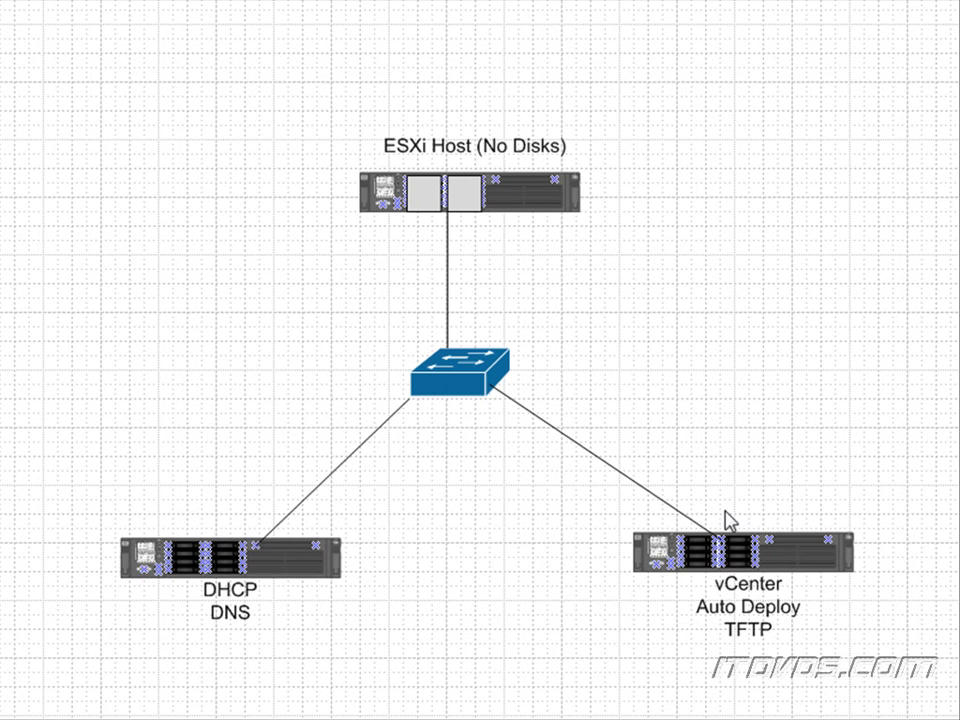
pyautogui.moveTo(471, 231)
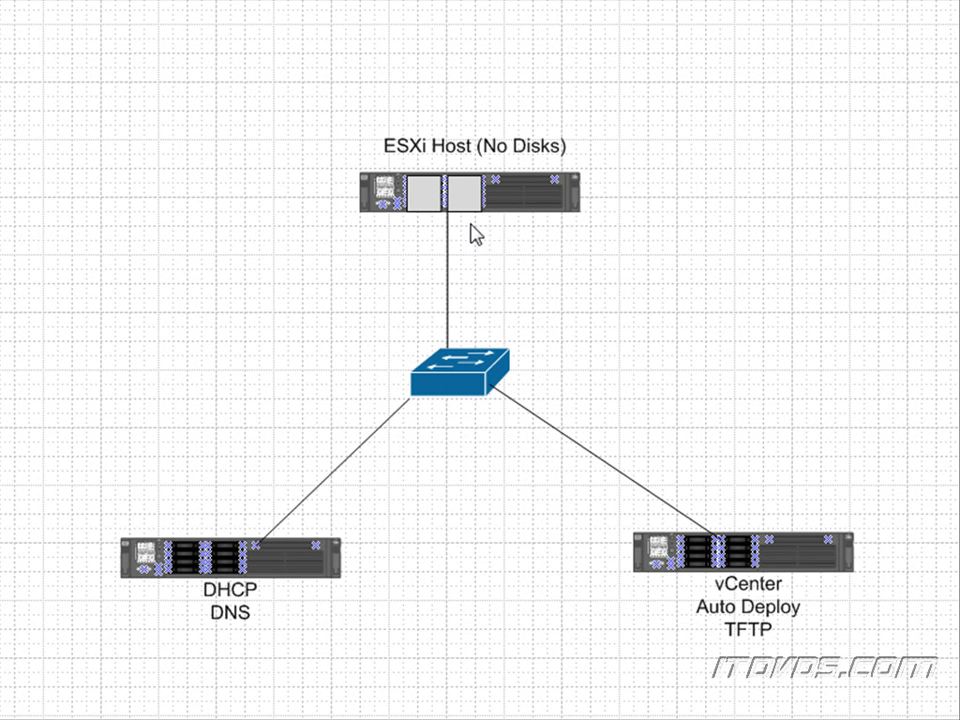
pyautogui.moveTo(465, 200)
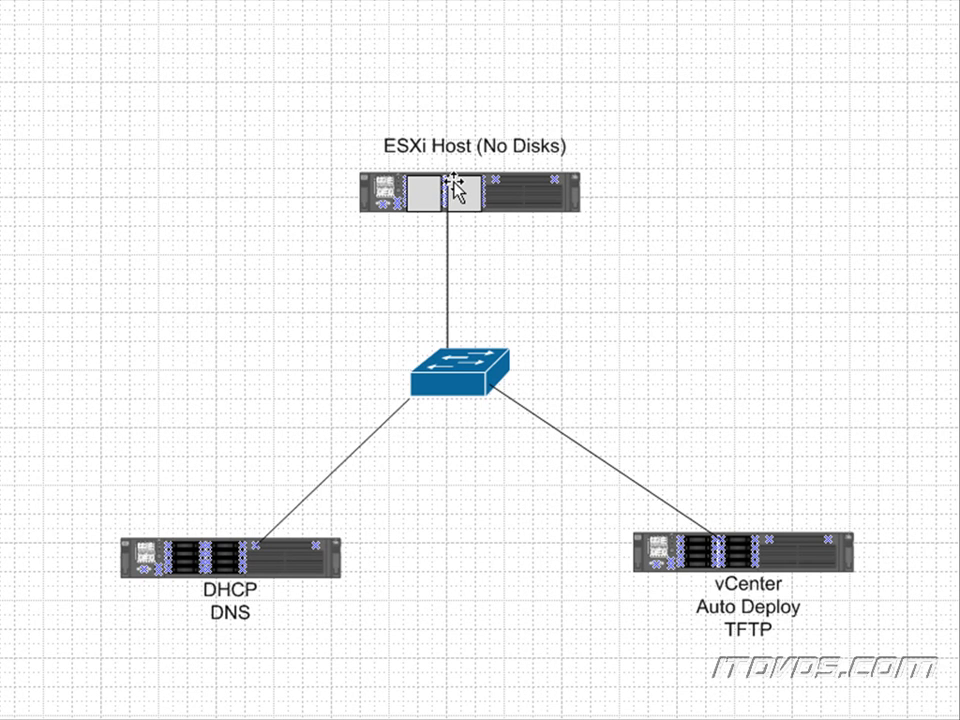
pyautogui.moveTo(454, 186)
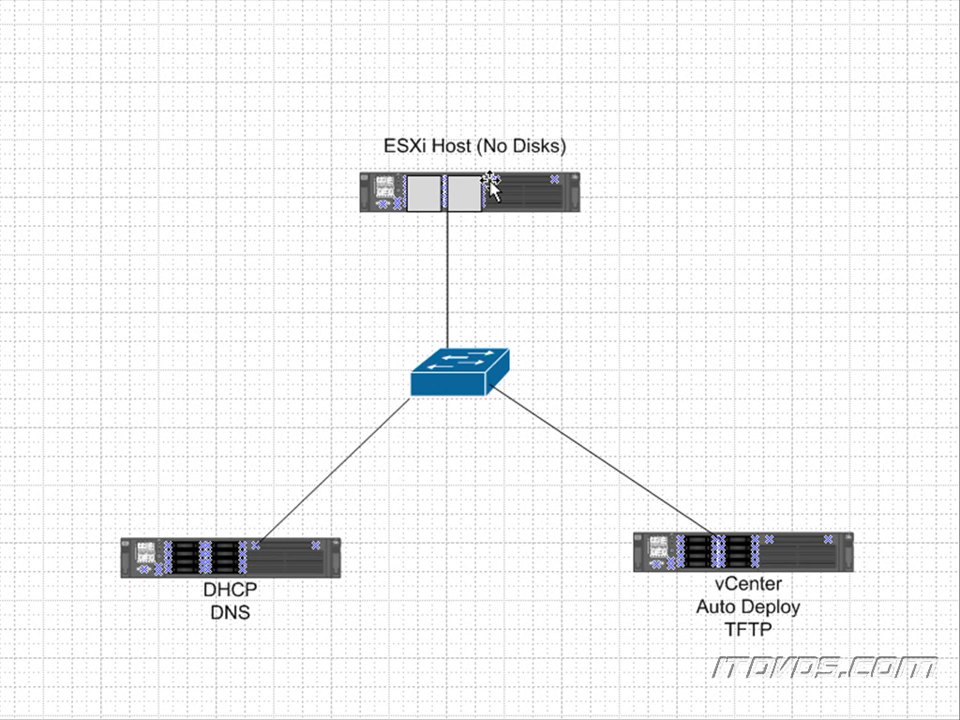
pyautogui.moveTo(507, 205)
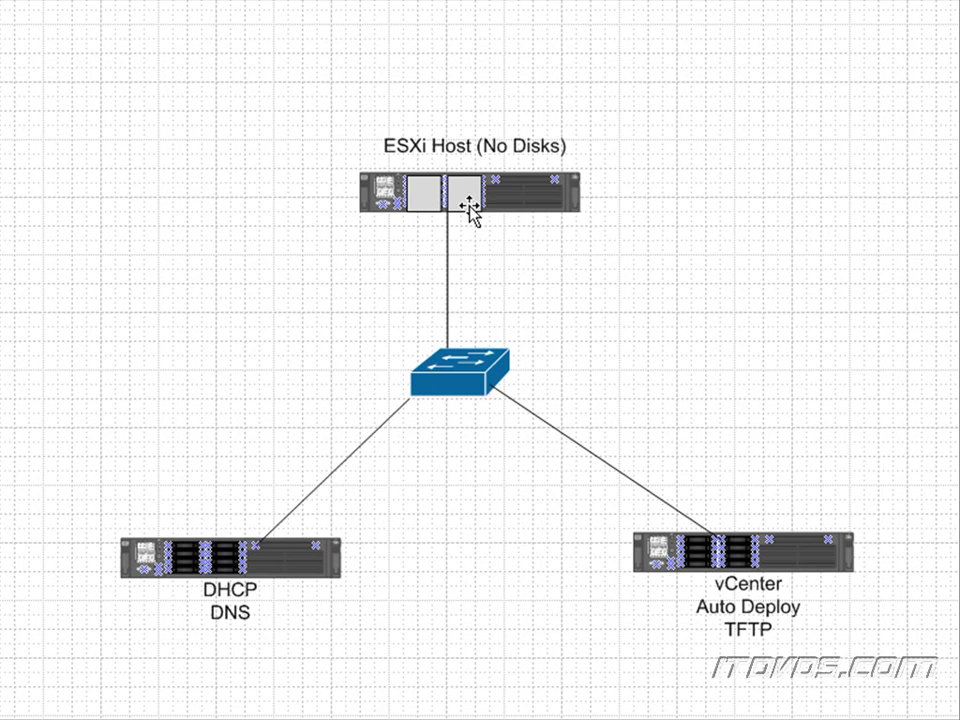
pyautogui.moveTo(483, 202)
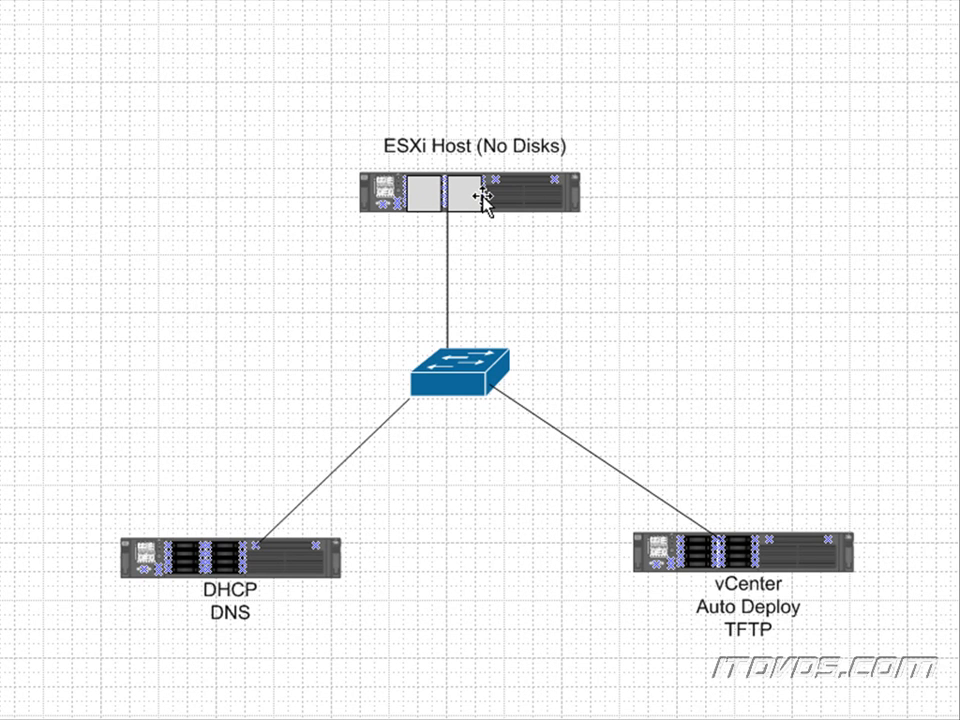
pyautogui.moveTo(228, 632)
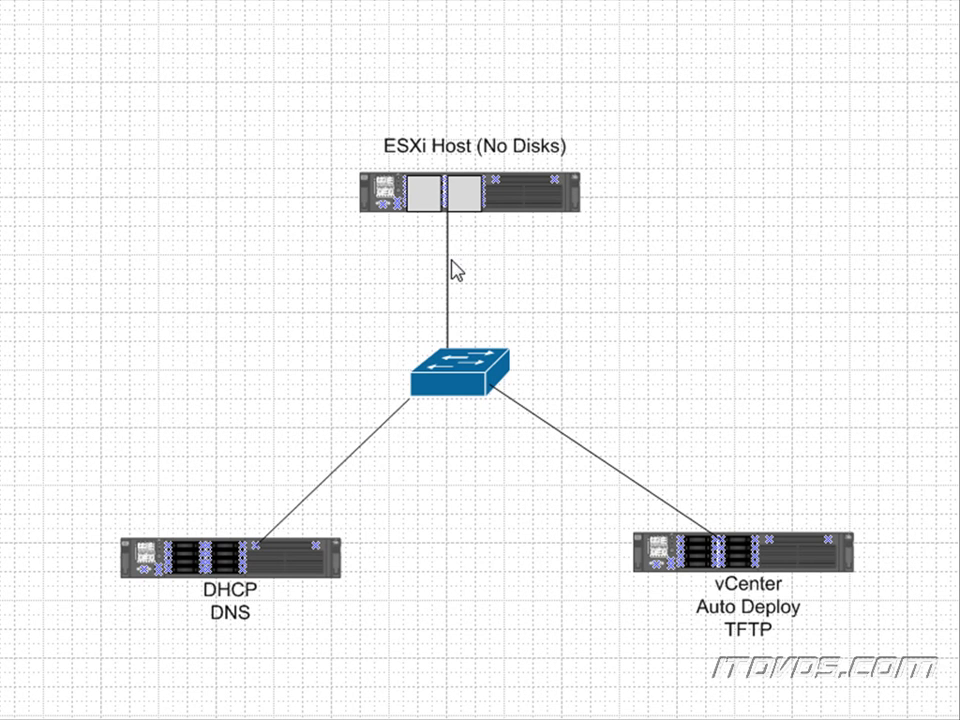
pyautogui.moveTo(473, 205)
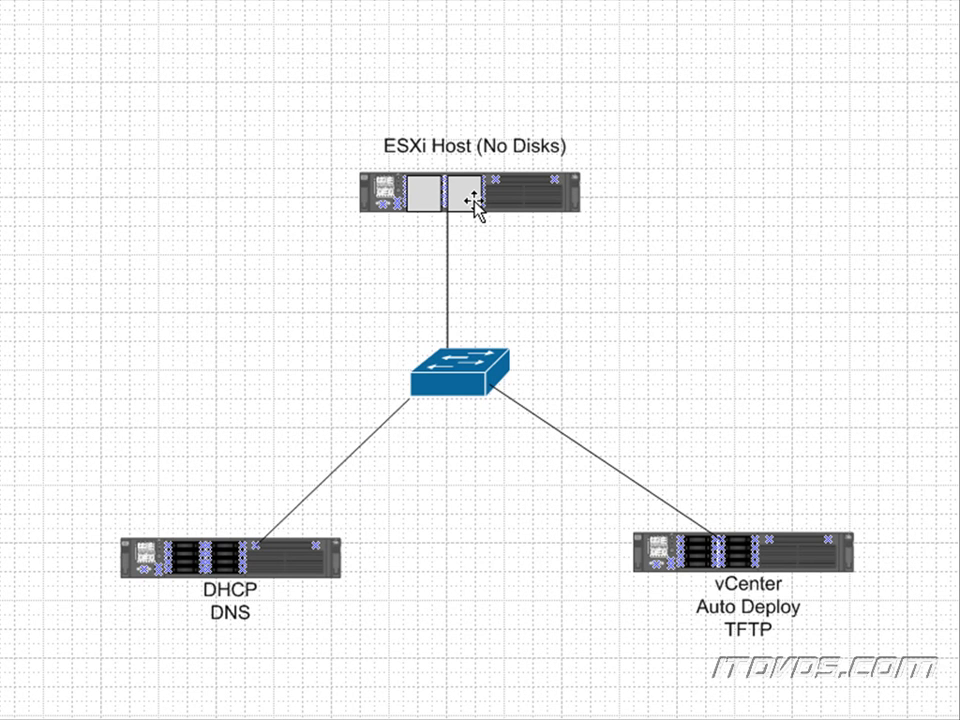
pyautogui.moveTo(734, 552)
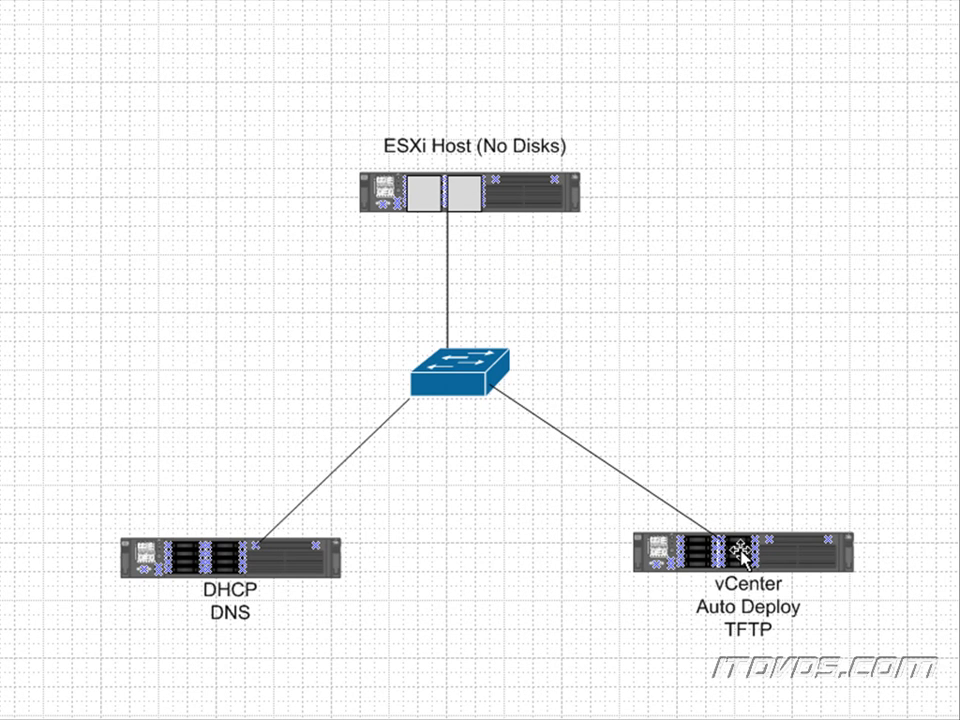
pyautogui.moveTo(748, 582)
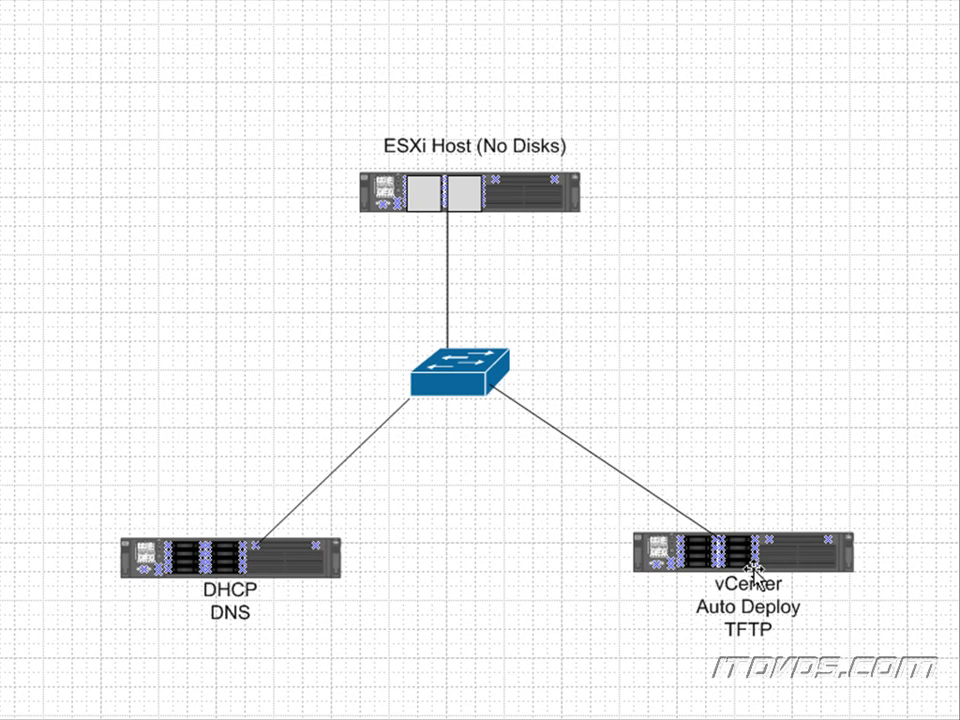
pyautogui.moveTo(760, 559)
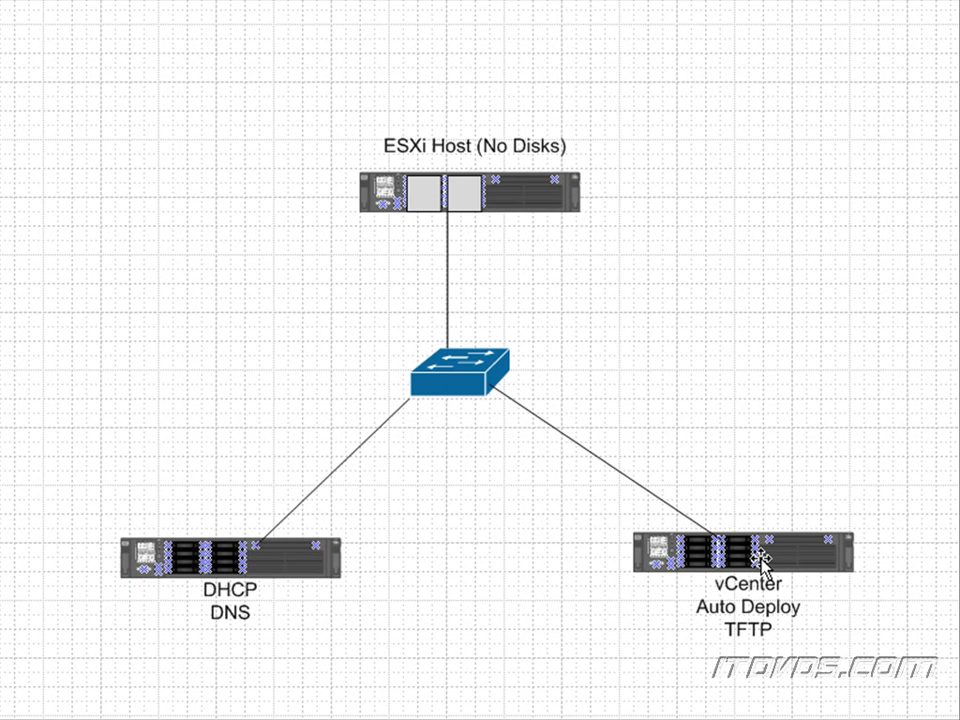
pyautogui.moveTo(692, 471)
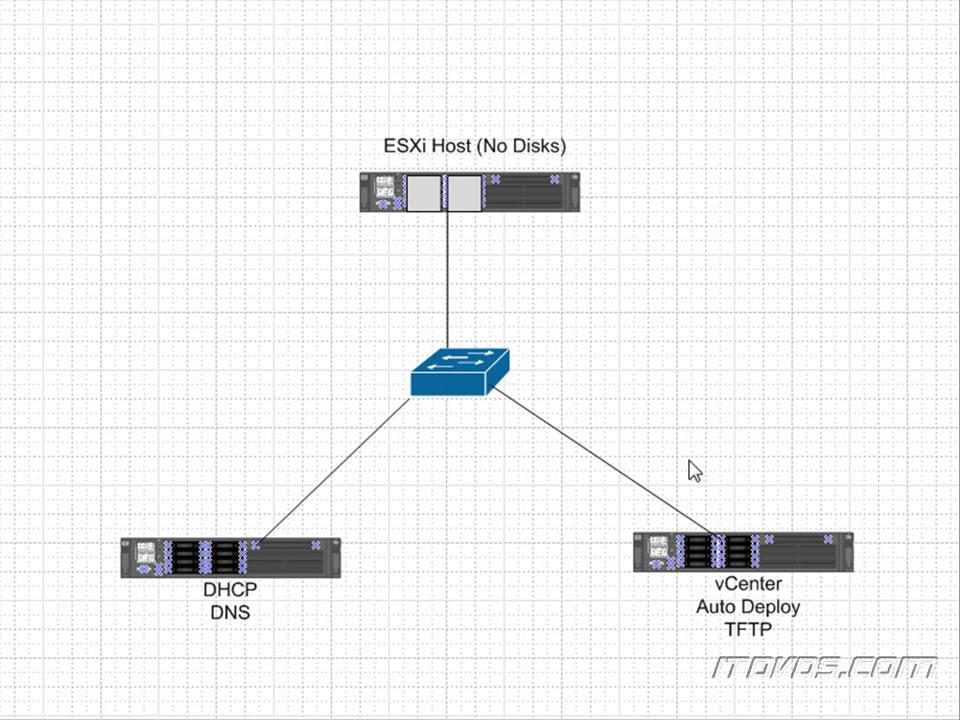
pyautogui.moveTo(724, 577)
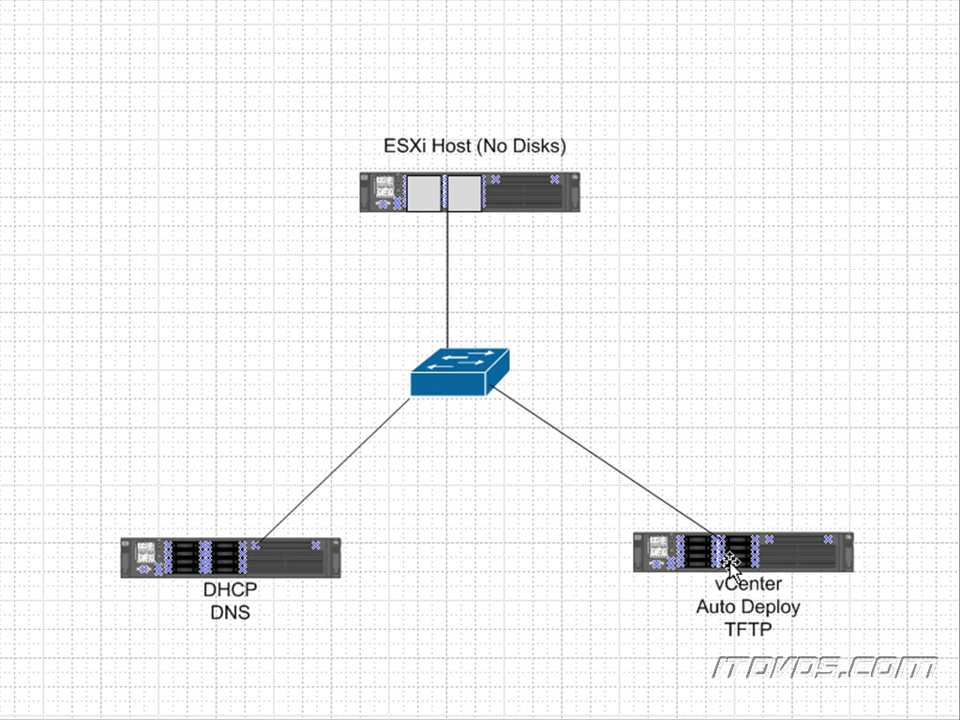
pyautogui.moveTo(728, 570)
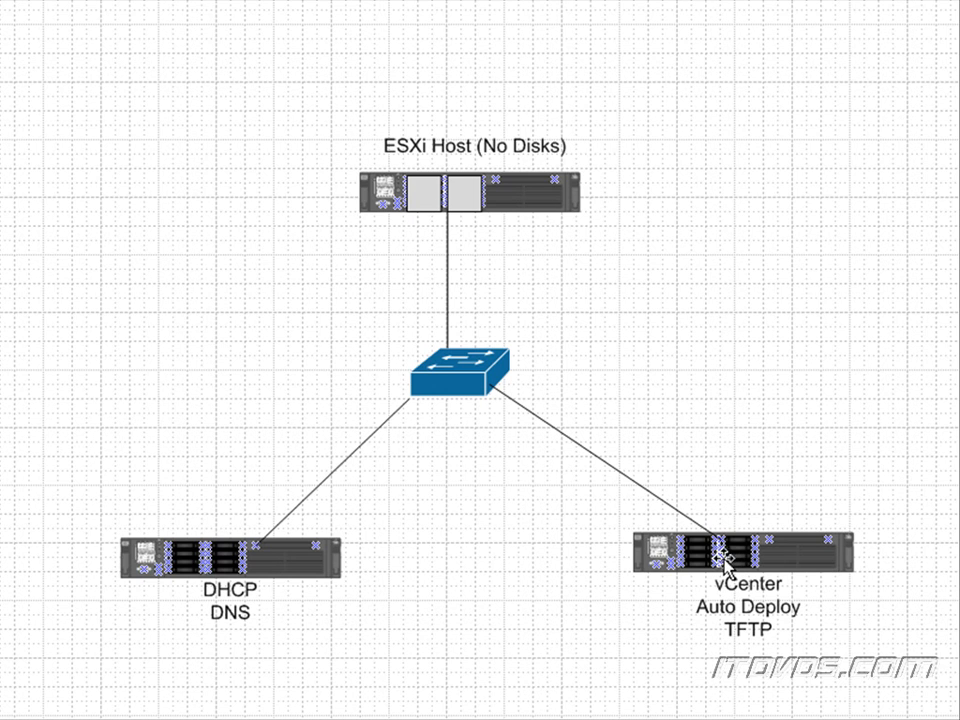
pyautogui.moveTo(458, 196)
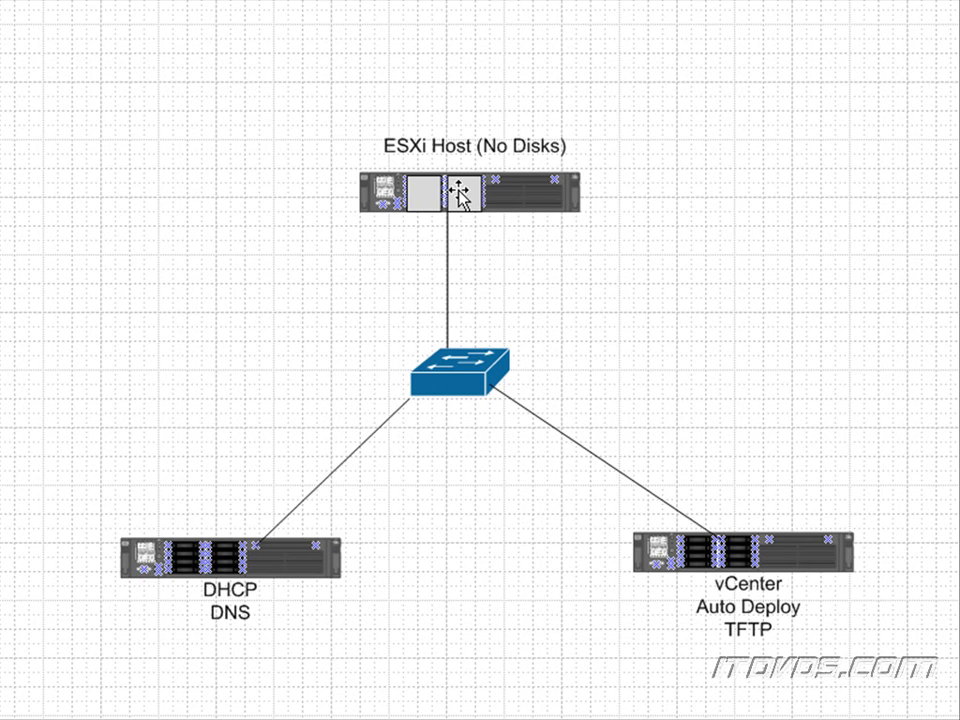
pyautogui.moveTo(469, 199)
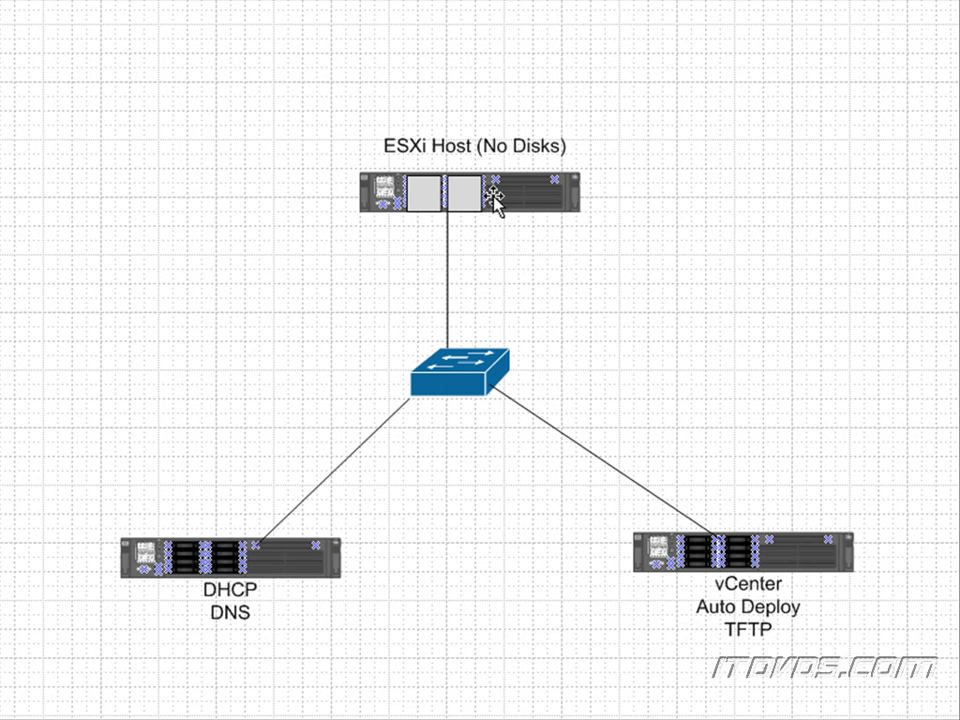
pyautogui.moveTo(497, 205)
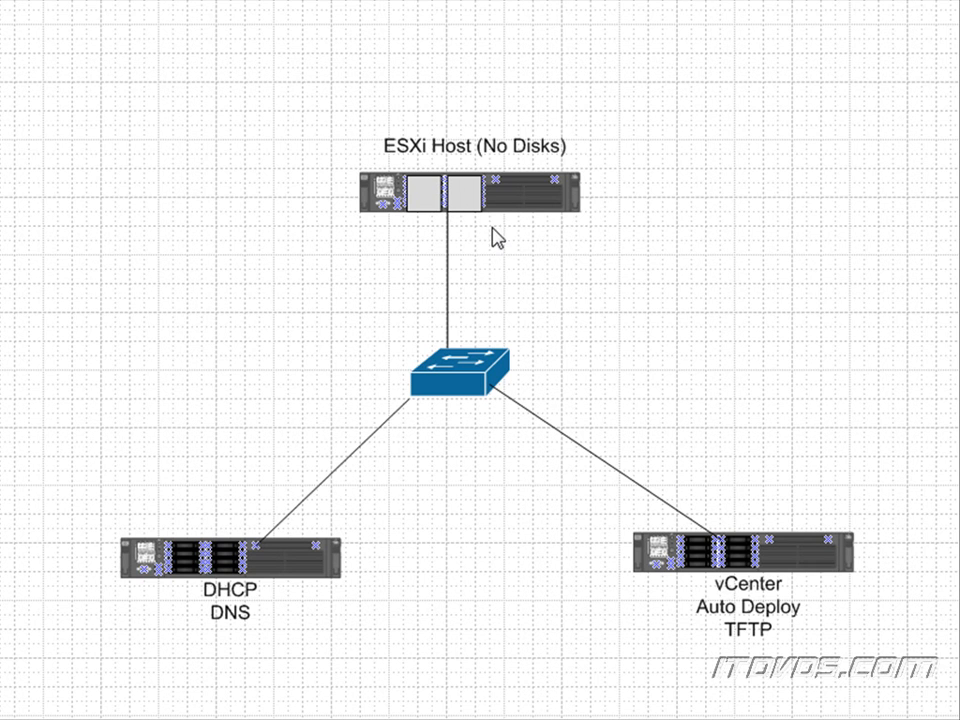
pyautogui.moveTo(470, 200)
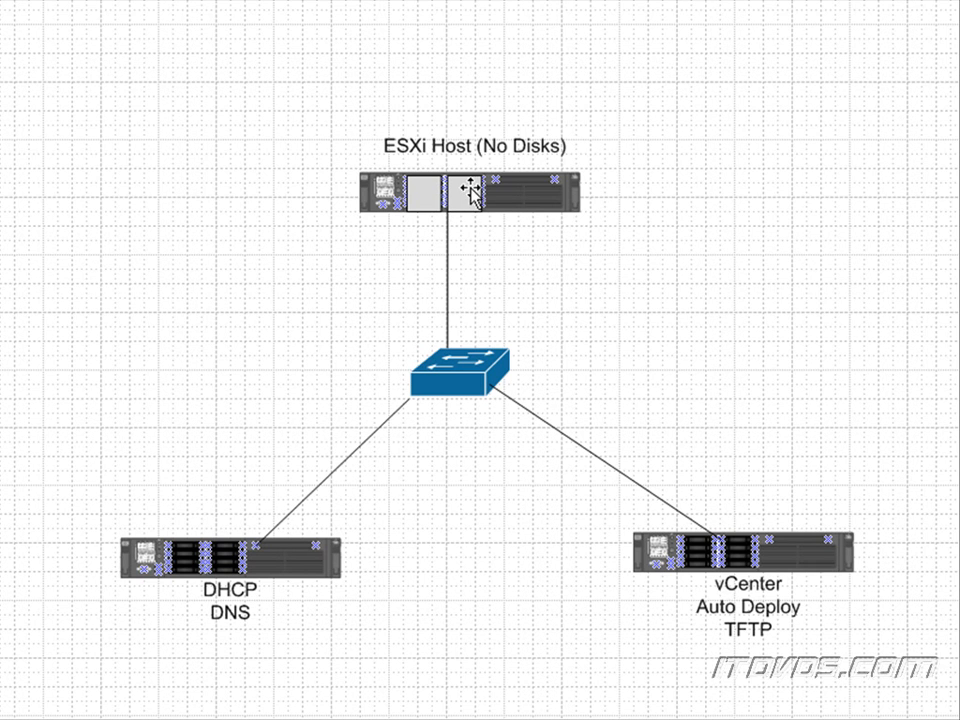
pyautogui.moveTo(461, 202)
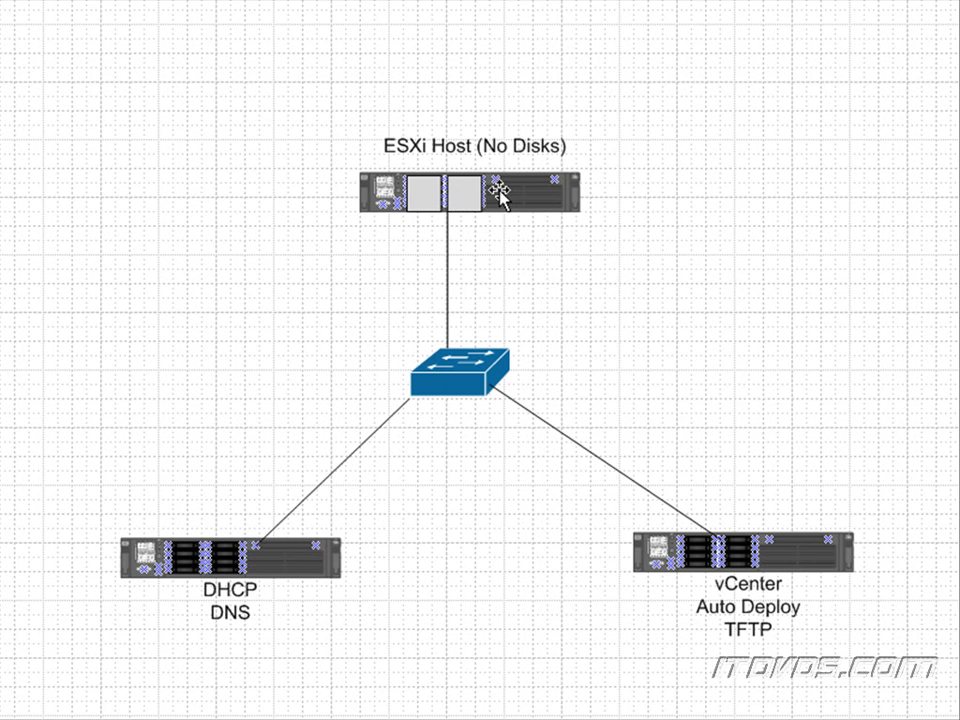
pyautogui.moveTo(627, 196)
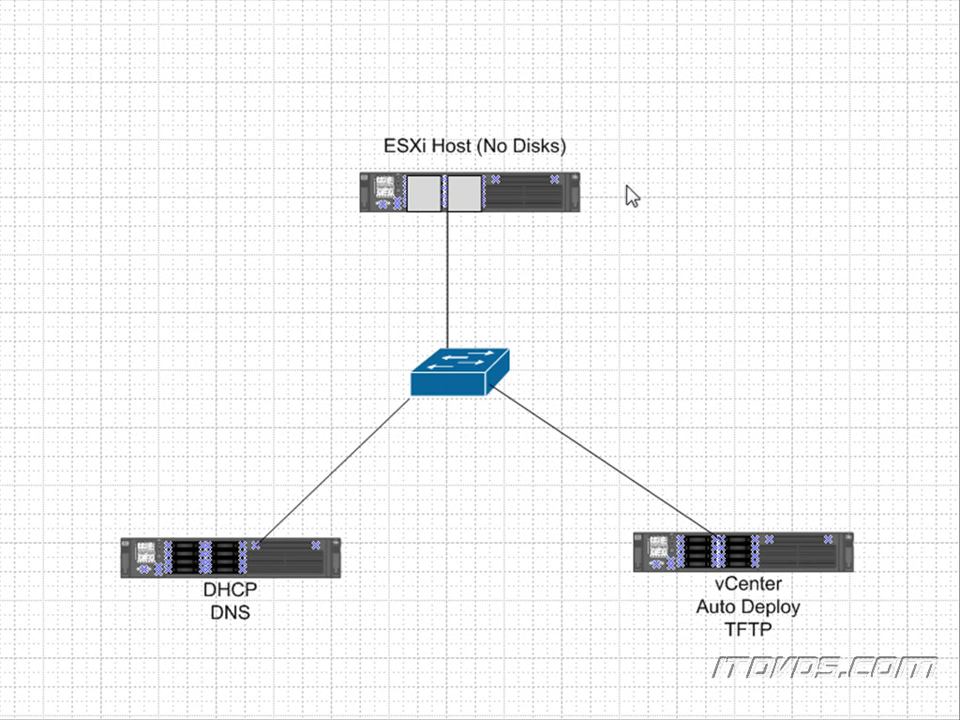
pyautogui.moveTo(589, 227)
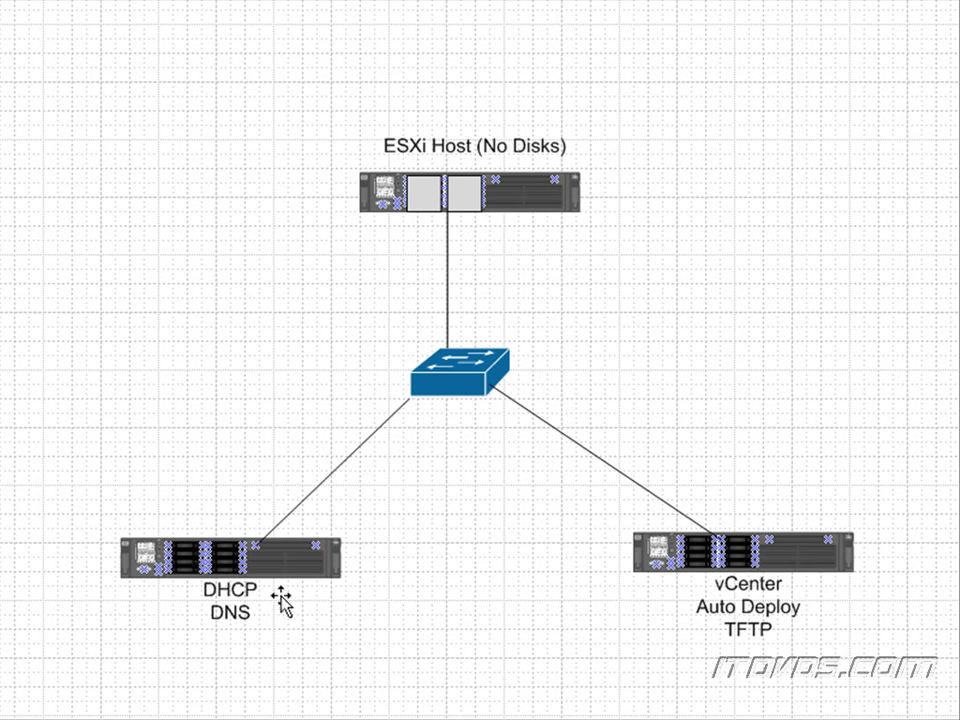
pyautogui.moveTo(498, 312)
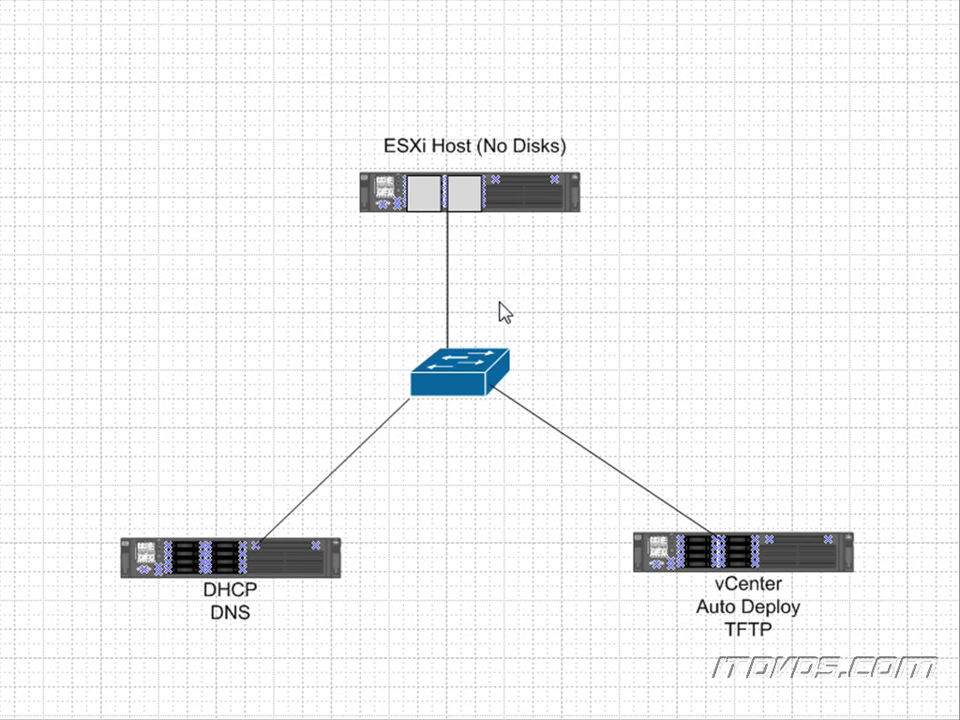
pyautogui.moveTo(461, 384)
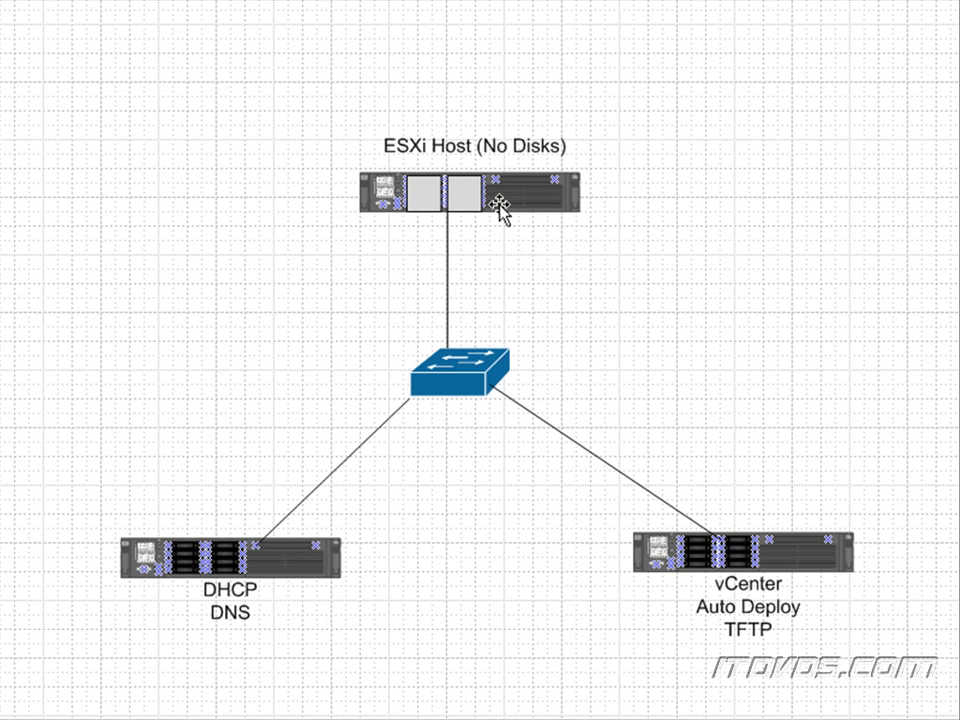
pyautogui.moveTo(468, 196)
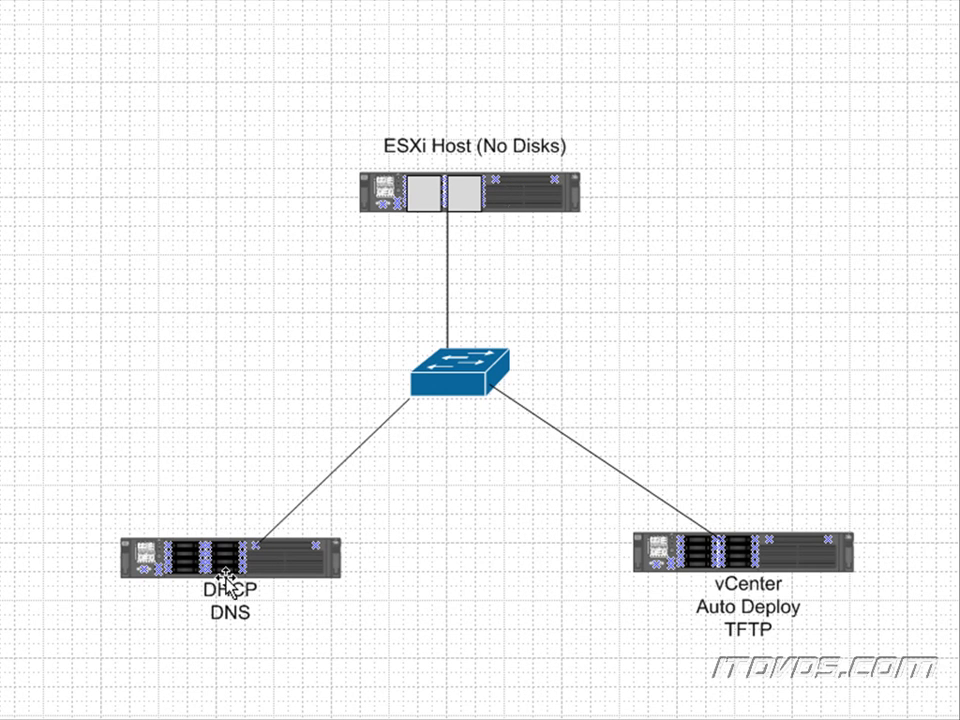
pyautogui.moveTo(229, 610)
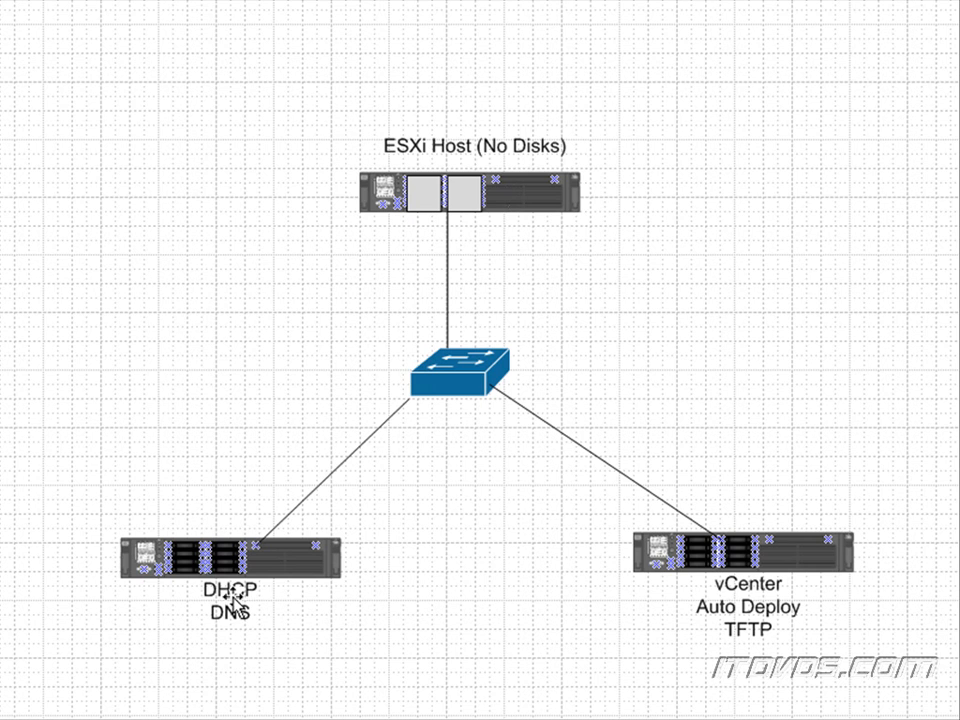
pyautogui.moveTo(470, 254)
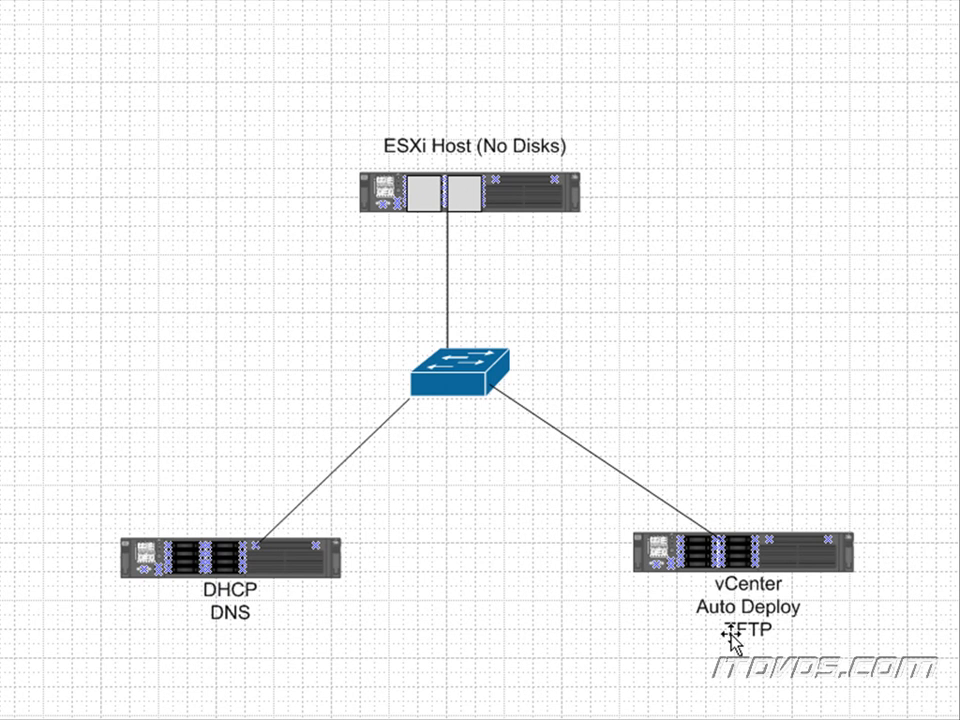
pyautogui.moveTo(513, 548)
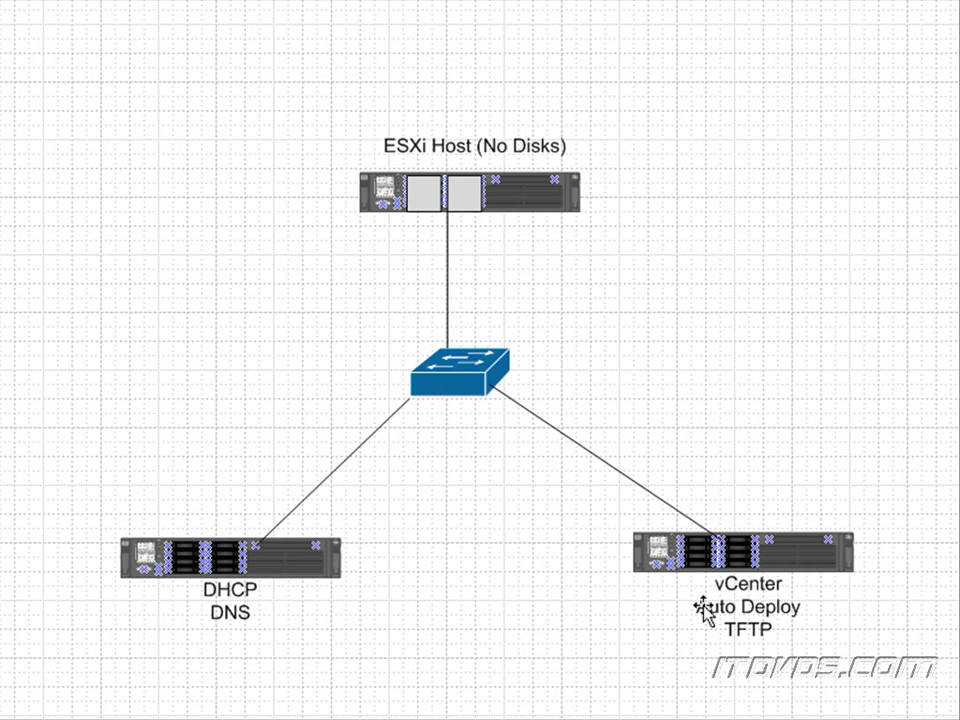
pyautogui.moveTo(335, 571)
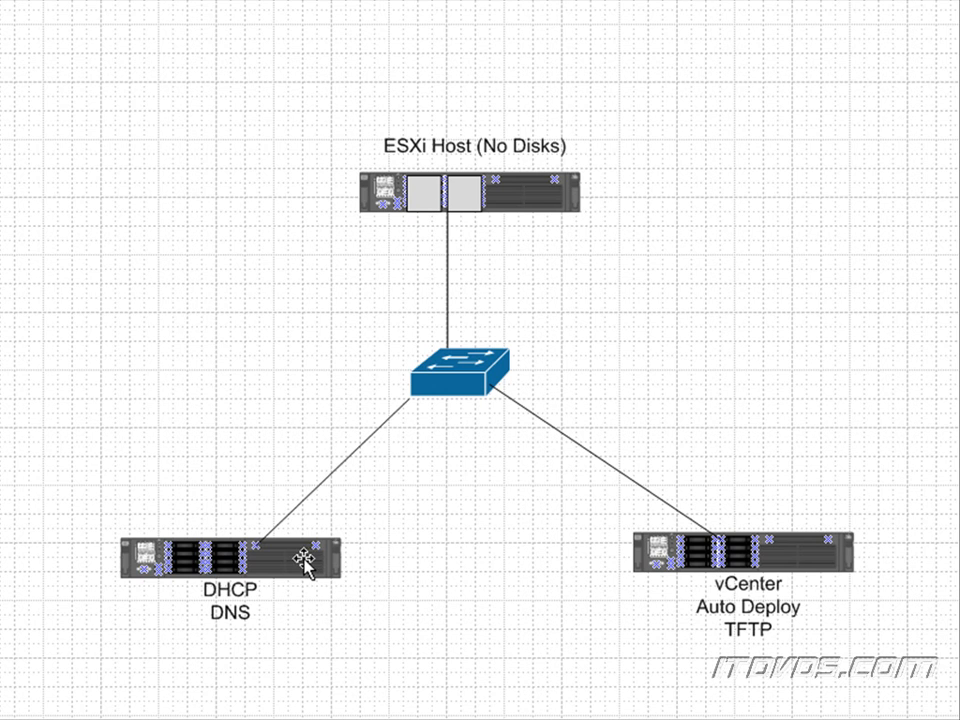
pyautogui.moveTo(290, 585)
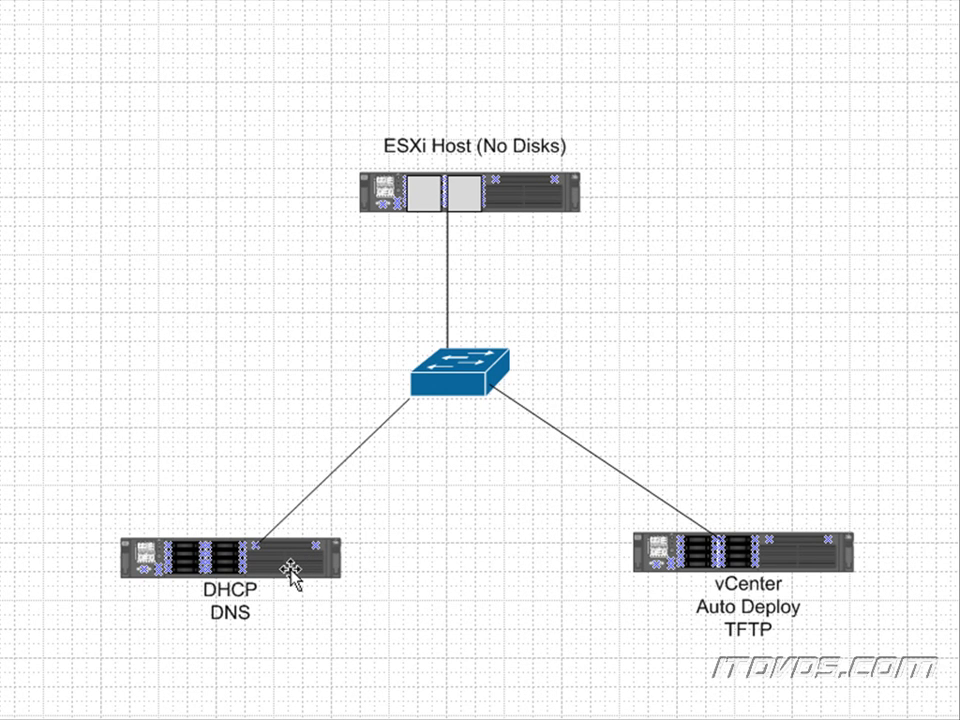
pyautogui.moveTo(193, 573)
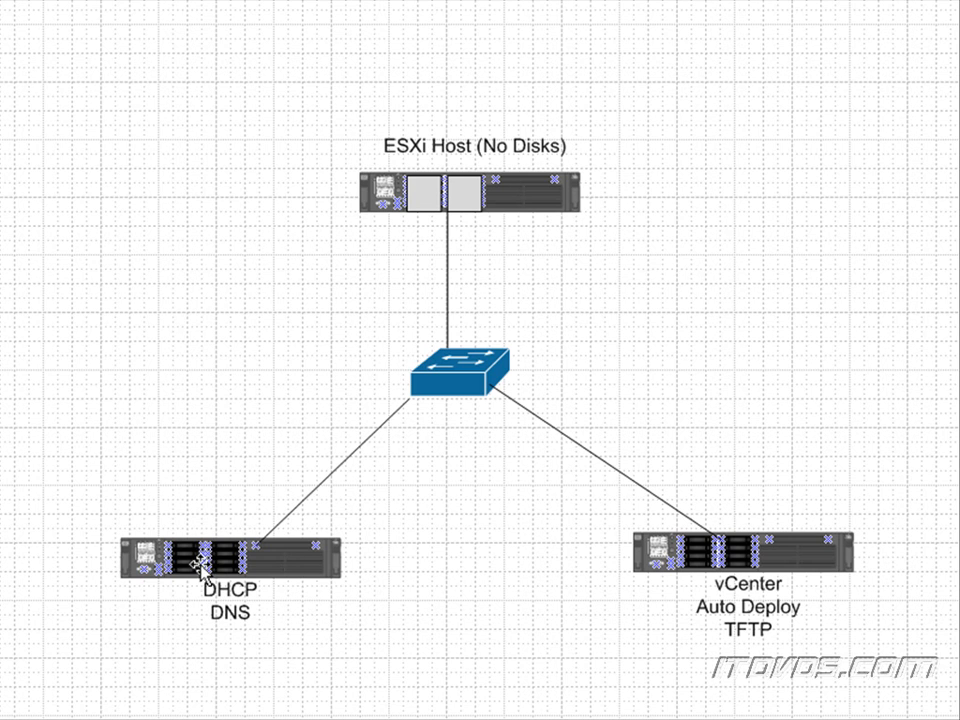
pyautogui.moveTo(243, 614)
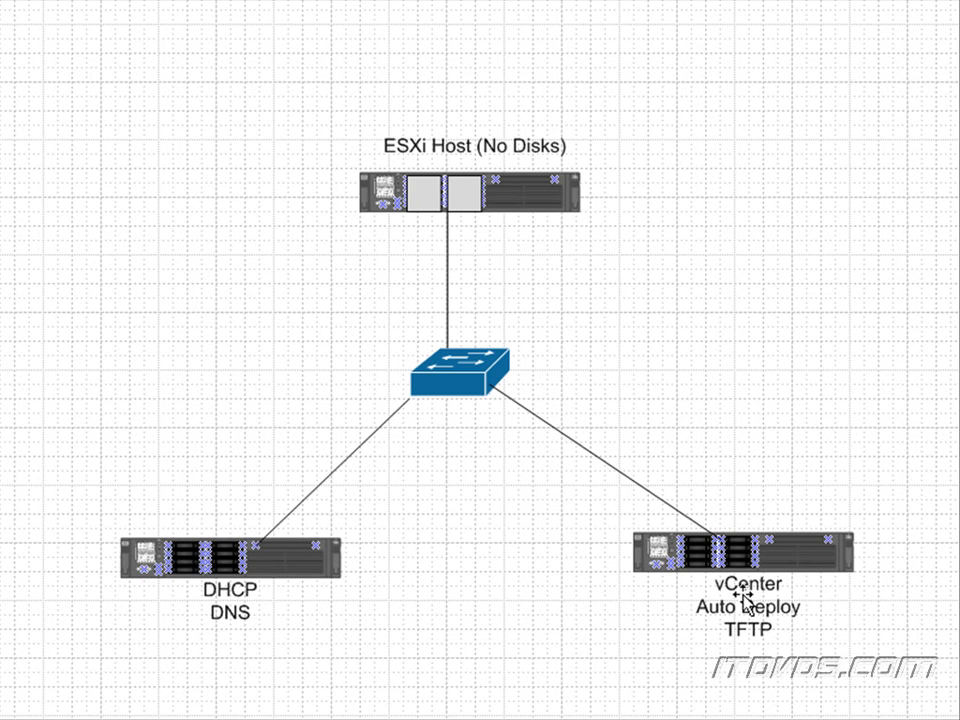
pyautogui.moveTo(440, 205)
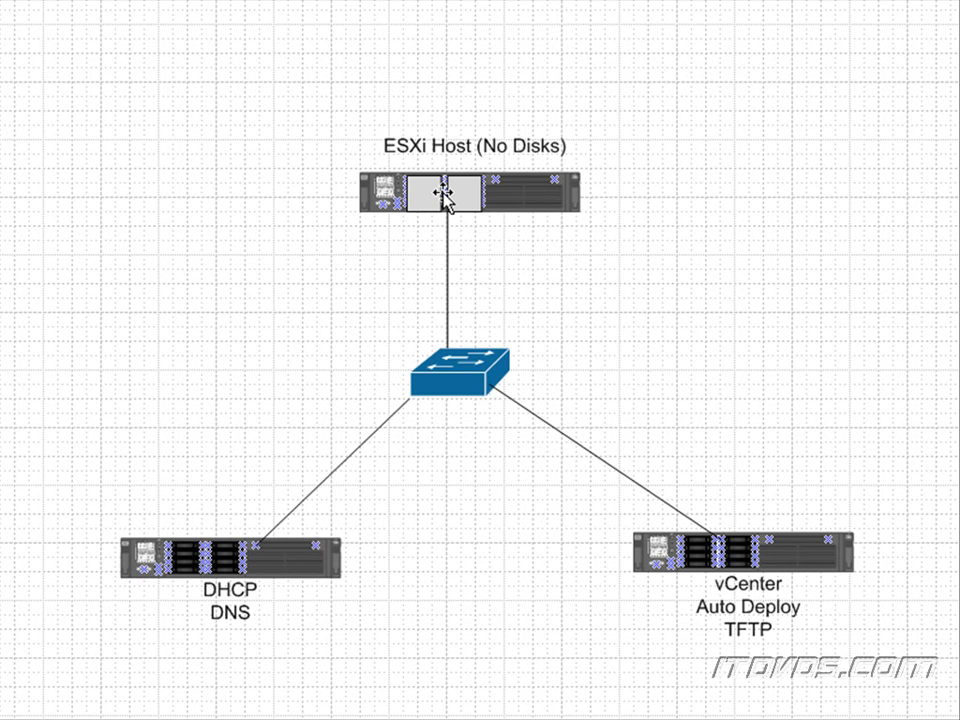